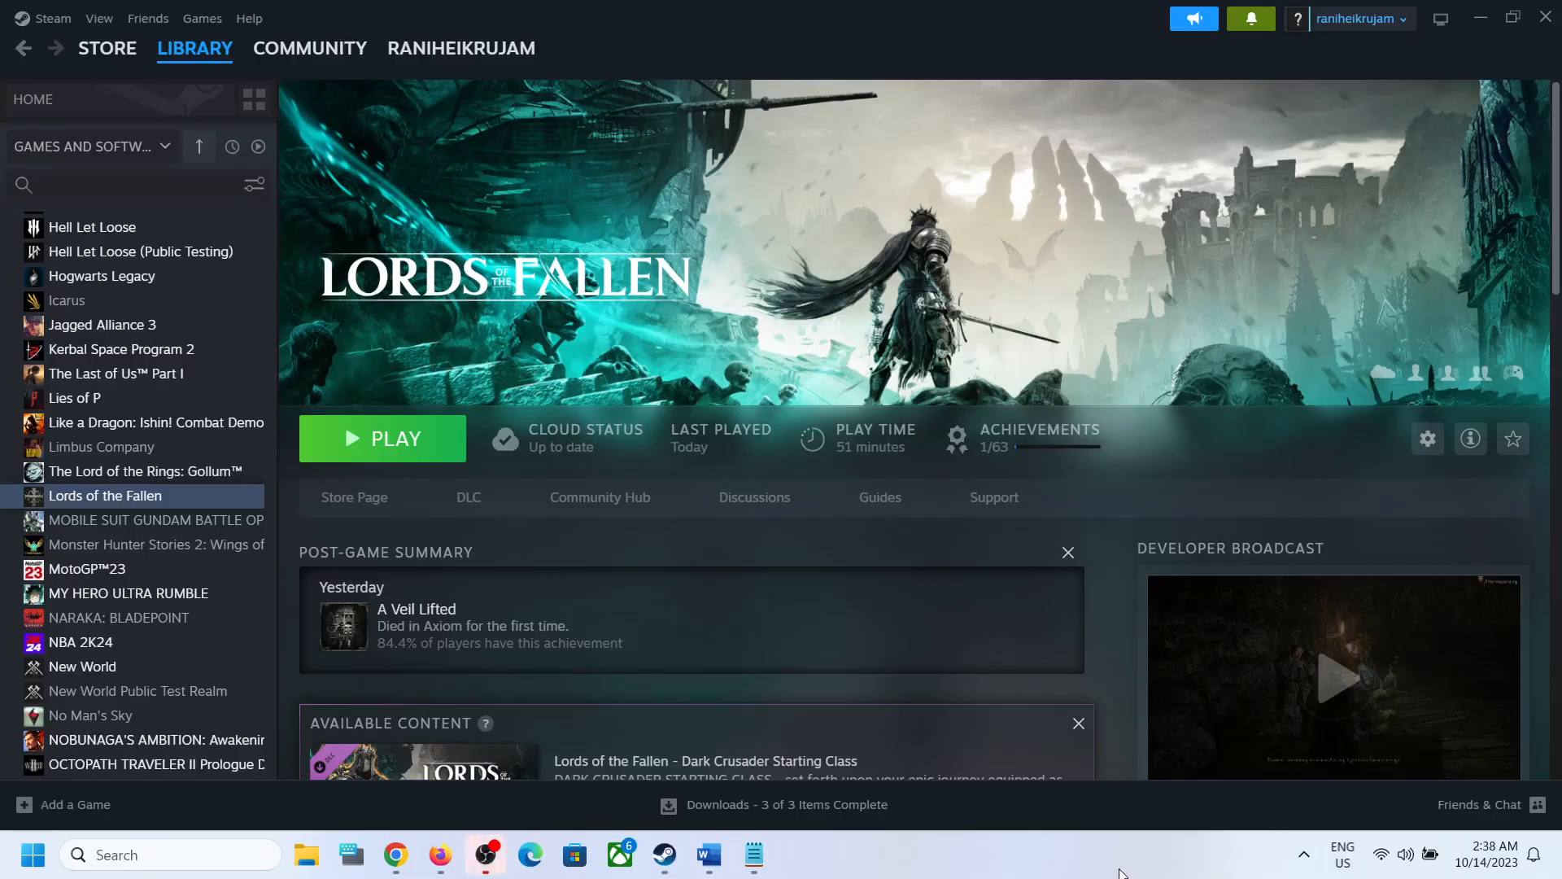
mouse_move(328, 854)
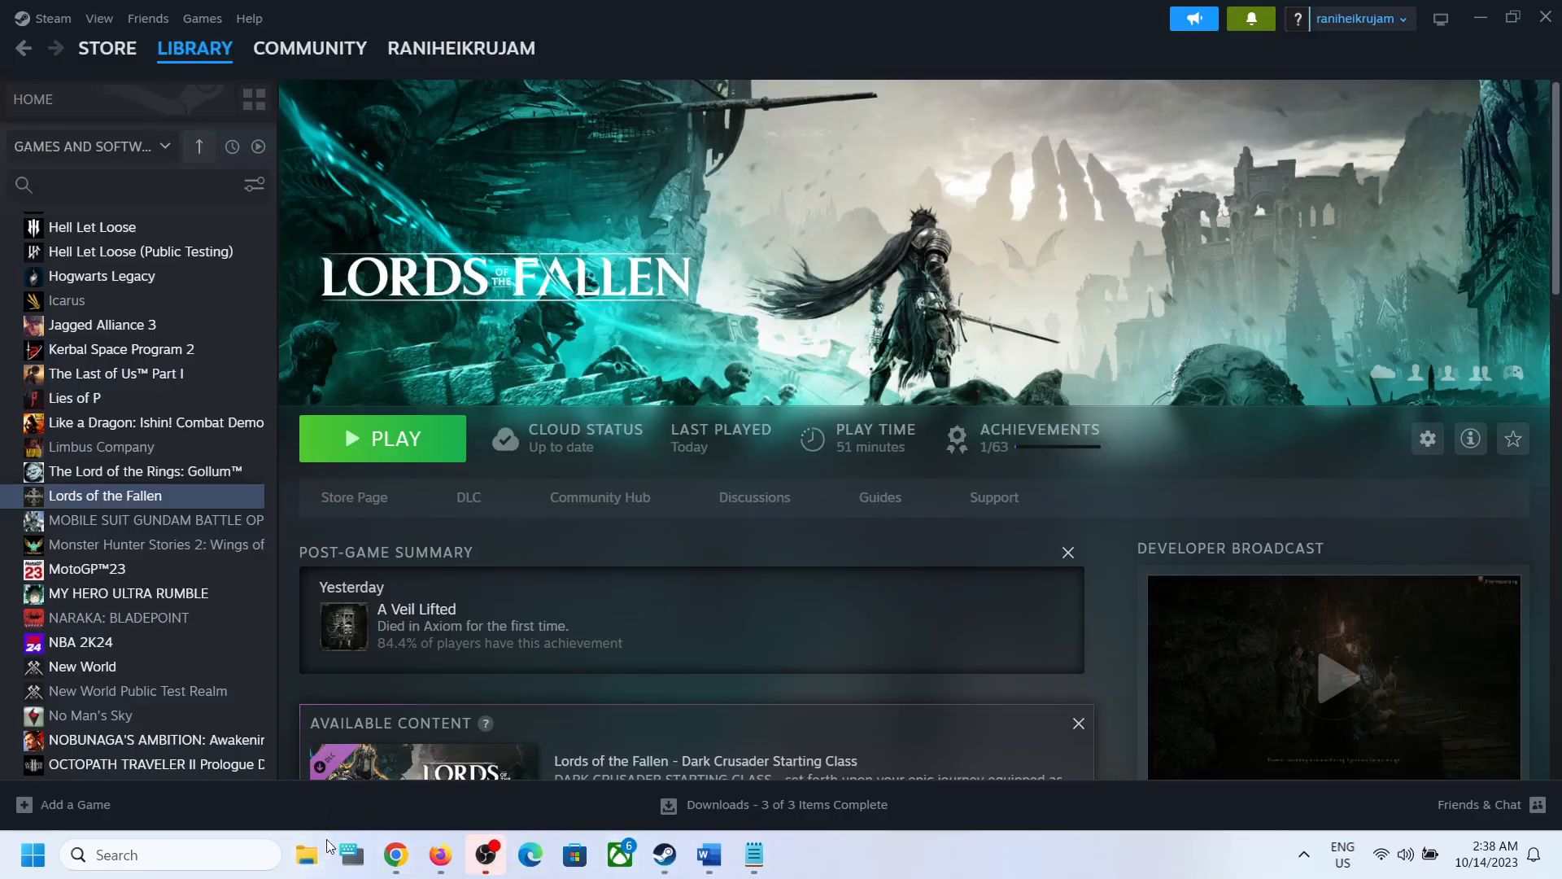
Step: Navigate File Explorer to C:\Users\<your user>\AppData, showing Local, LocalLow and Roaming
click(305, 854)
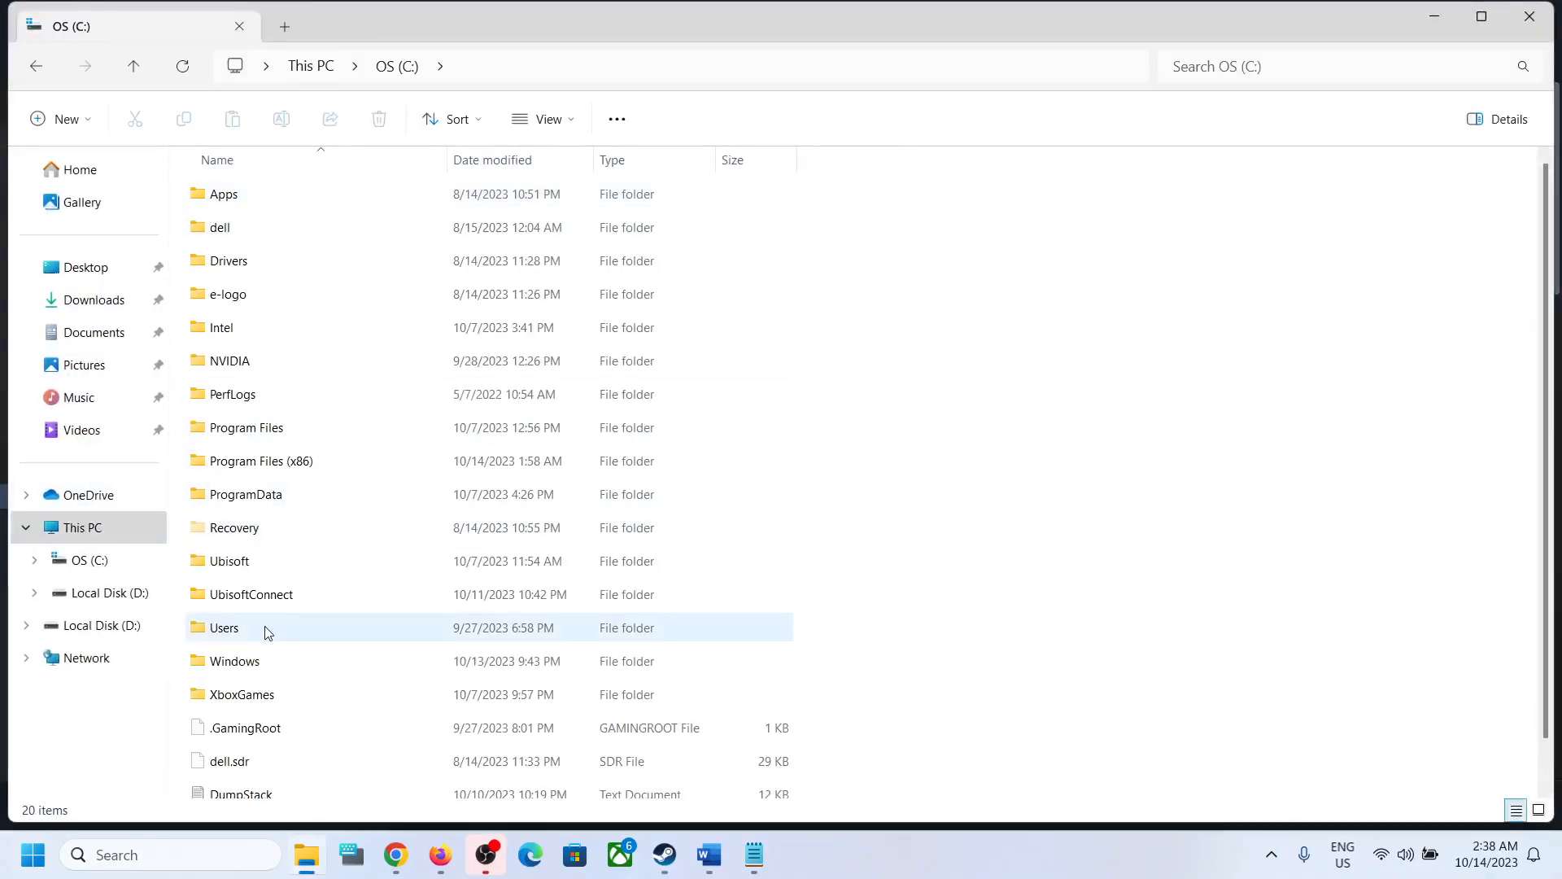
double_click(225, 627)
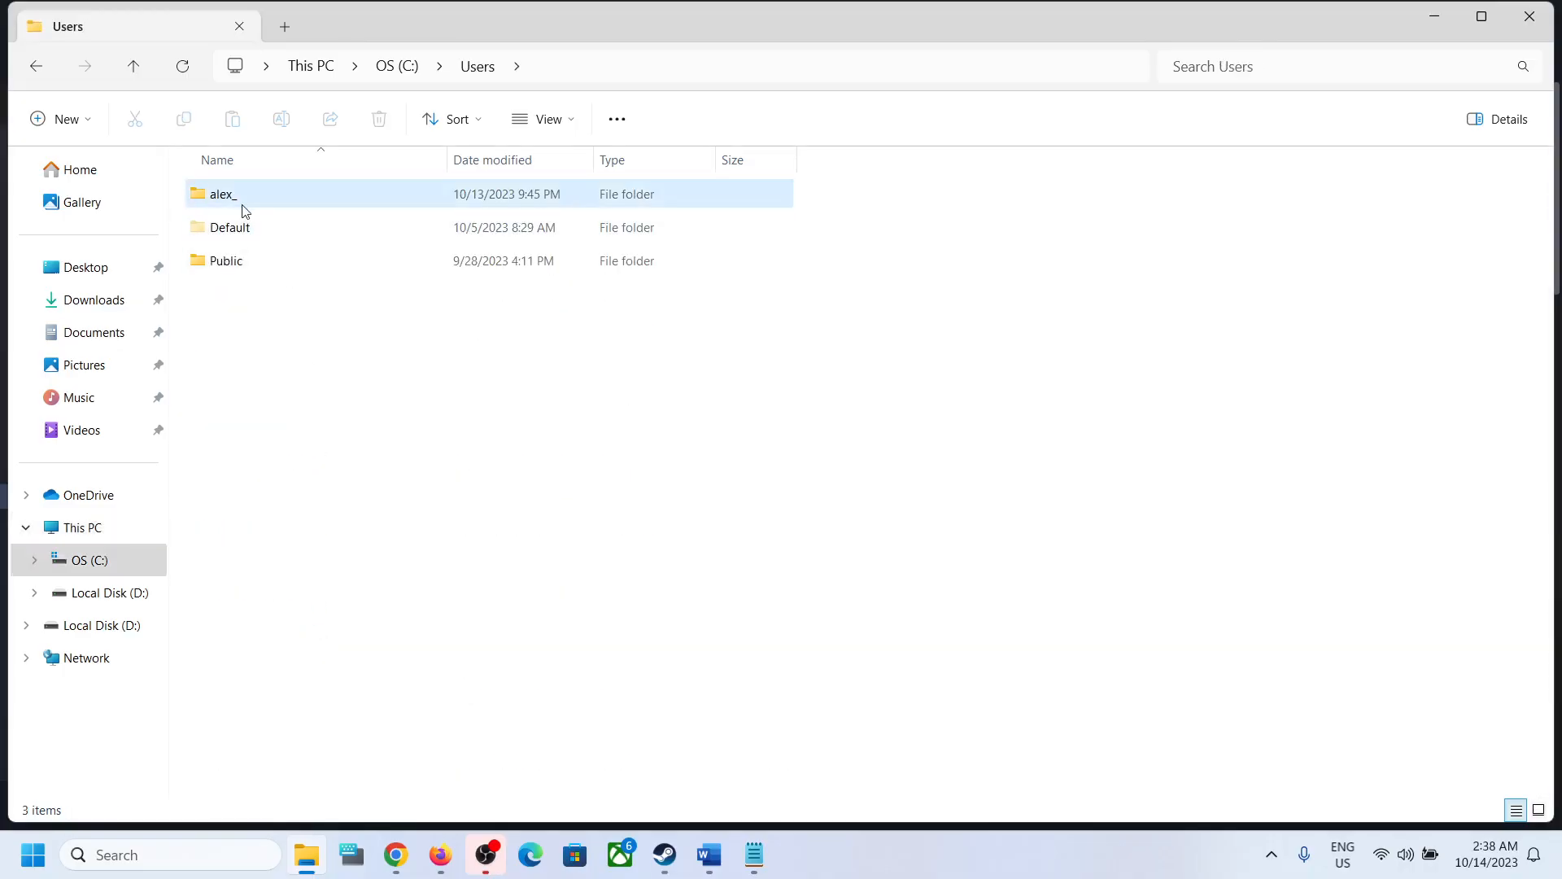
double_click(222, 193)
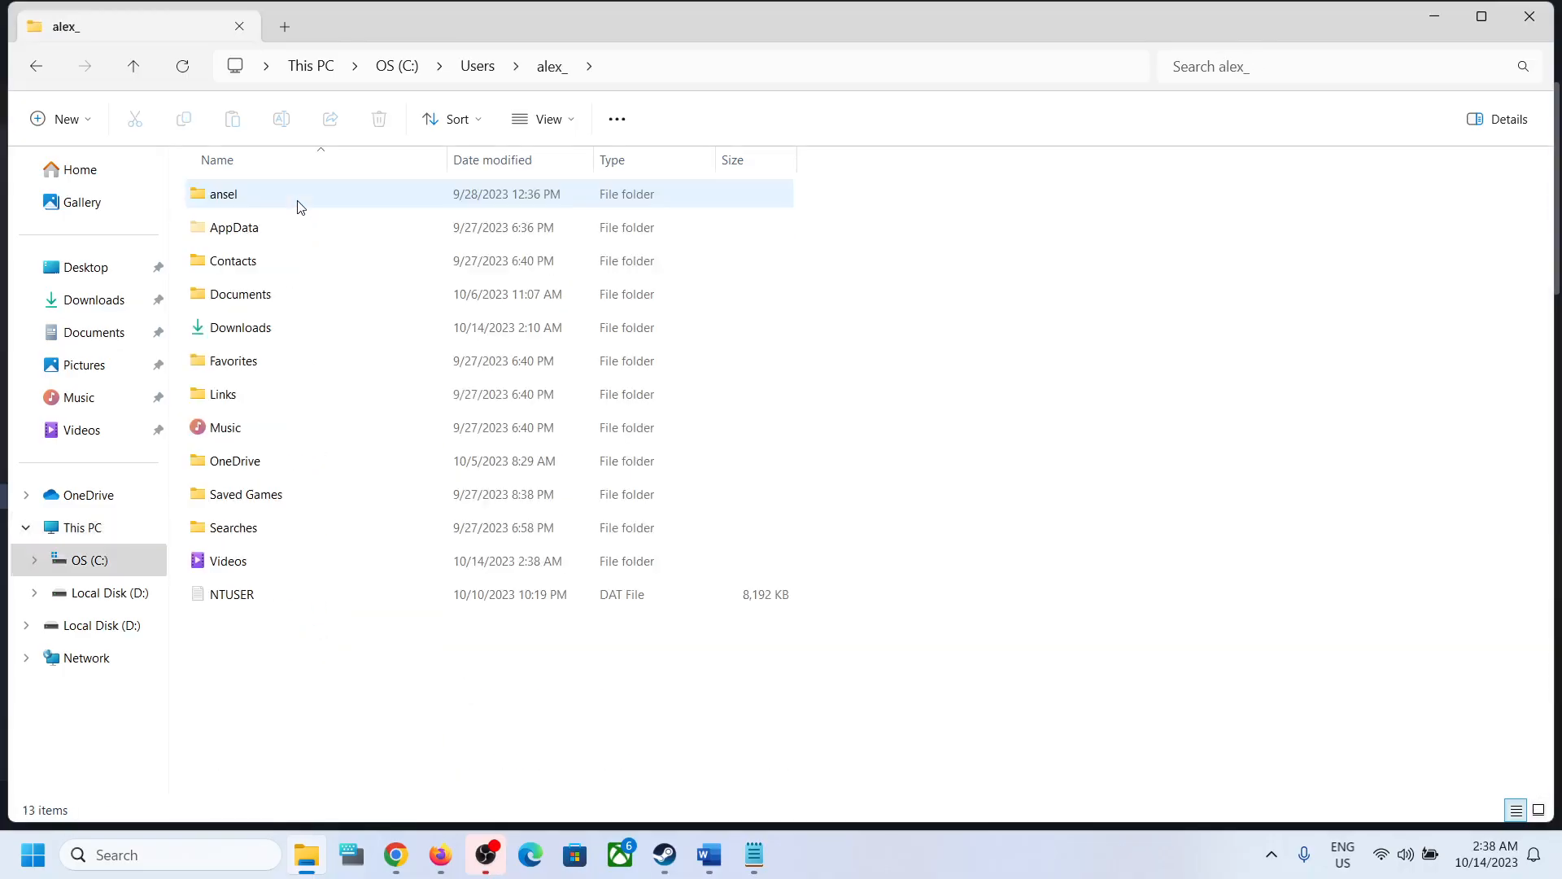
click(235, 227)
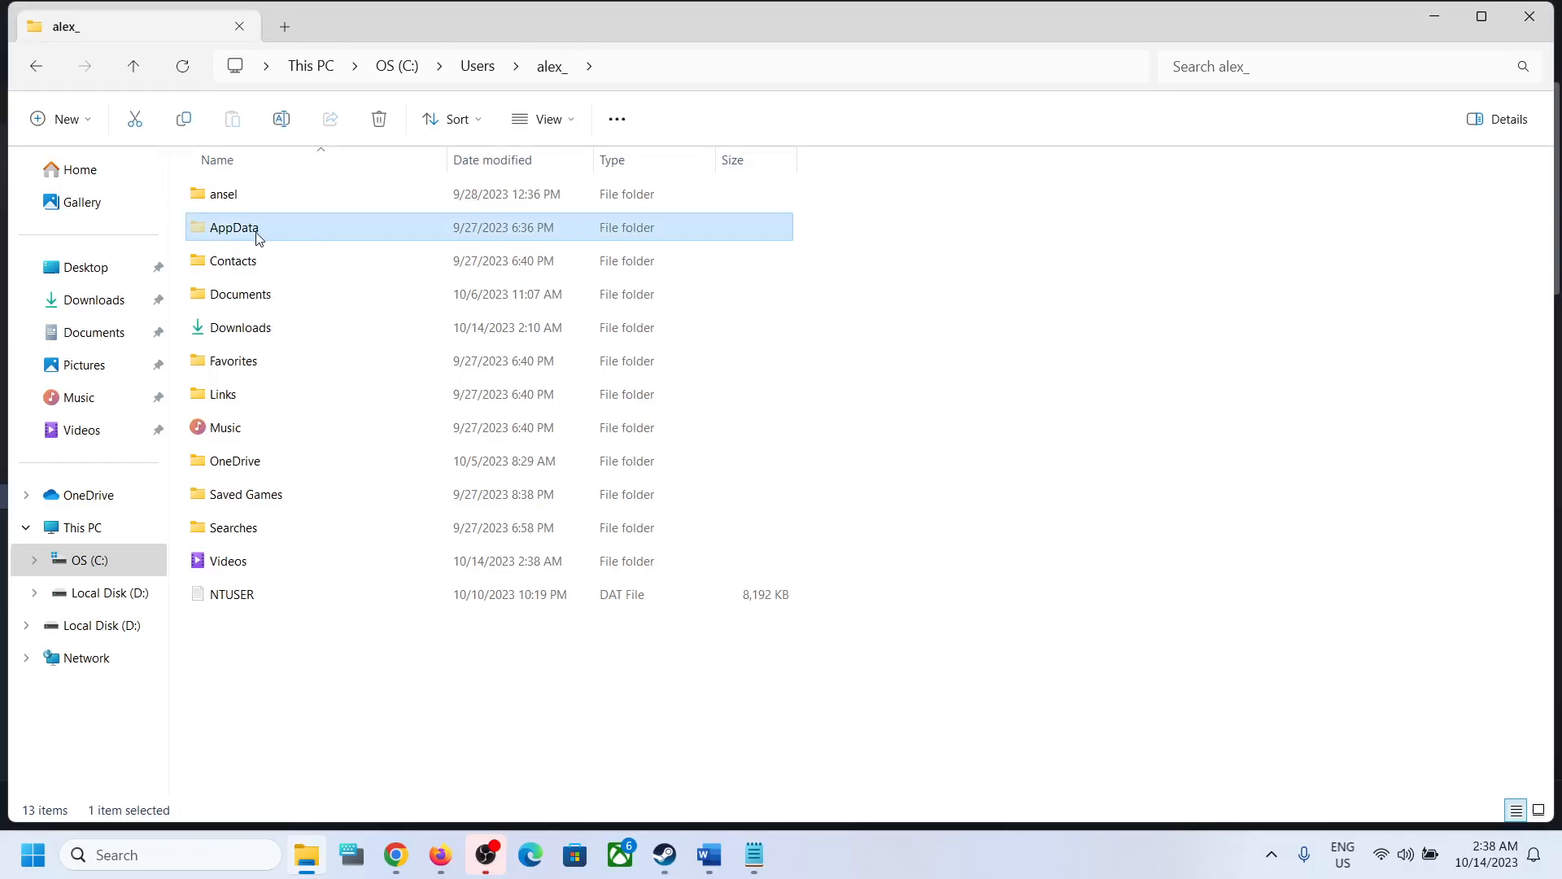
mouse_move(545, 120)
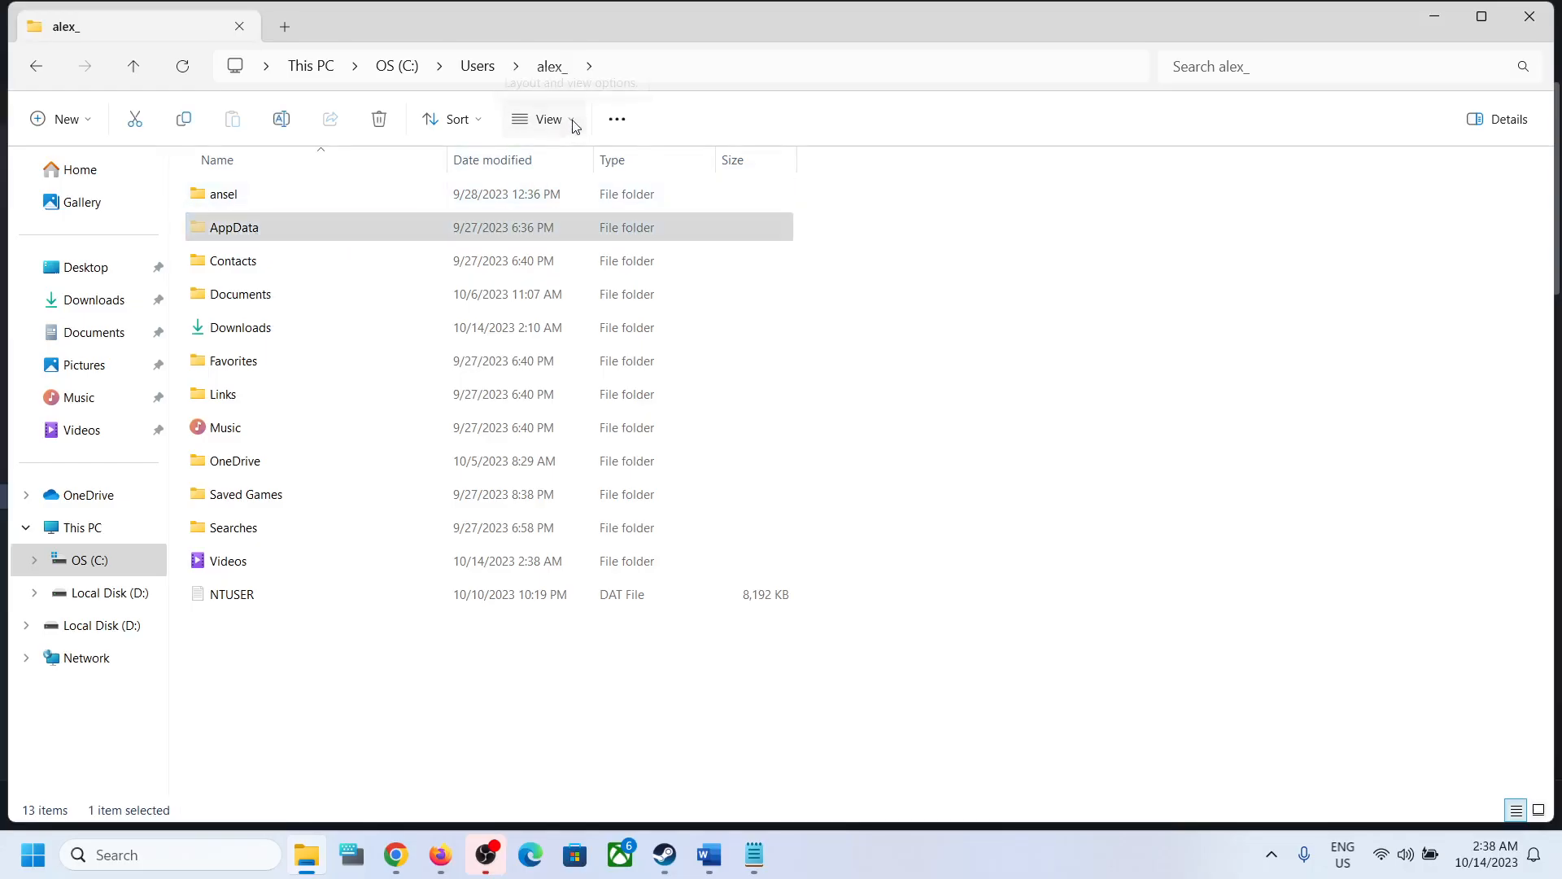
click(545, 119)
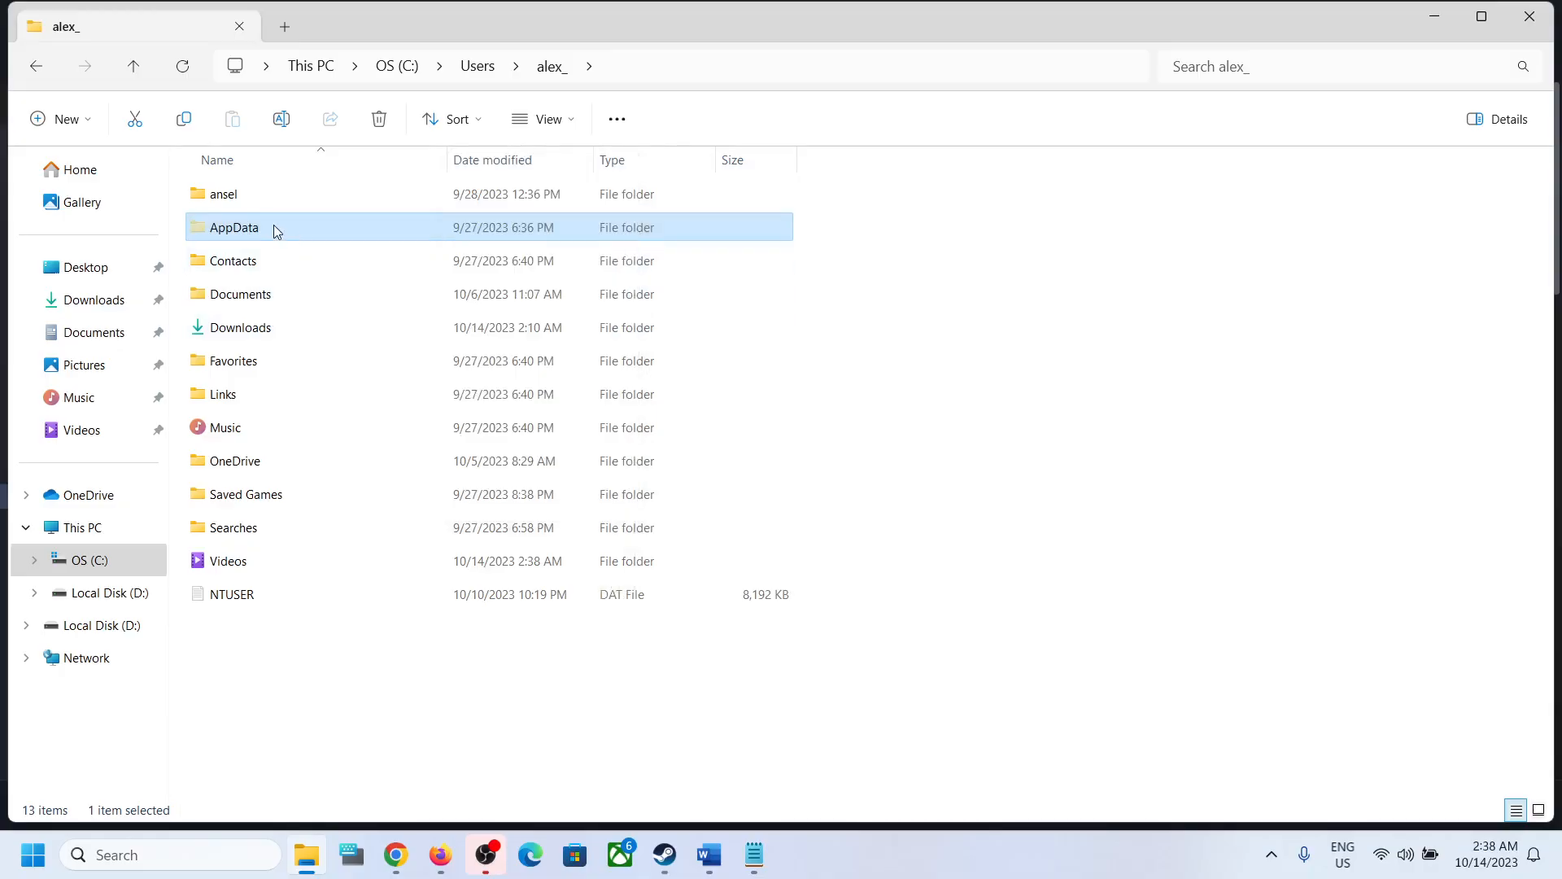
mouse_move(334, 45)
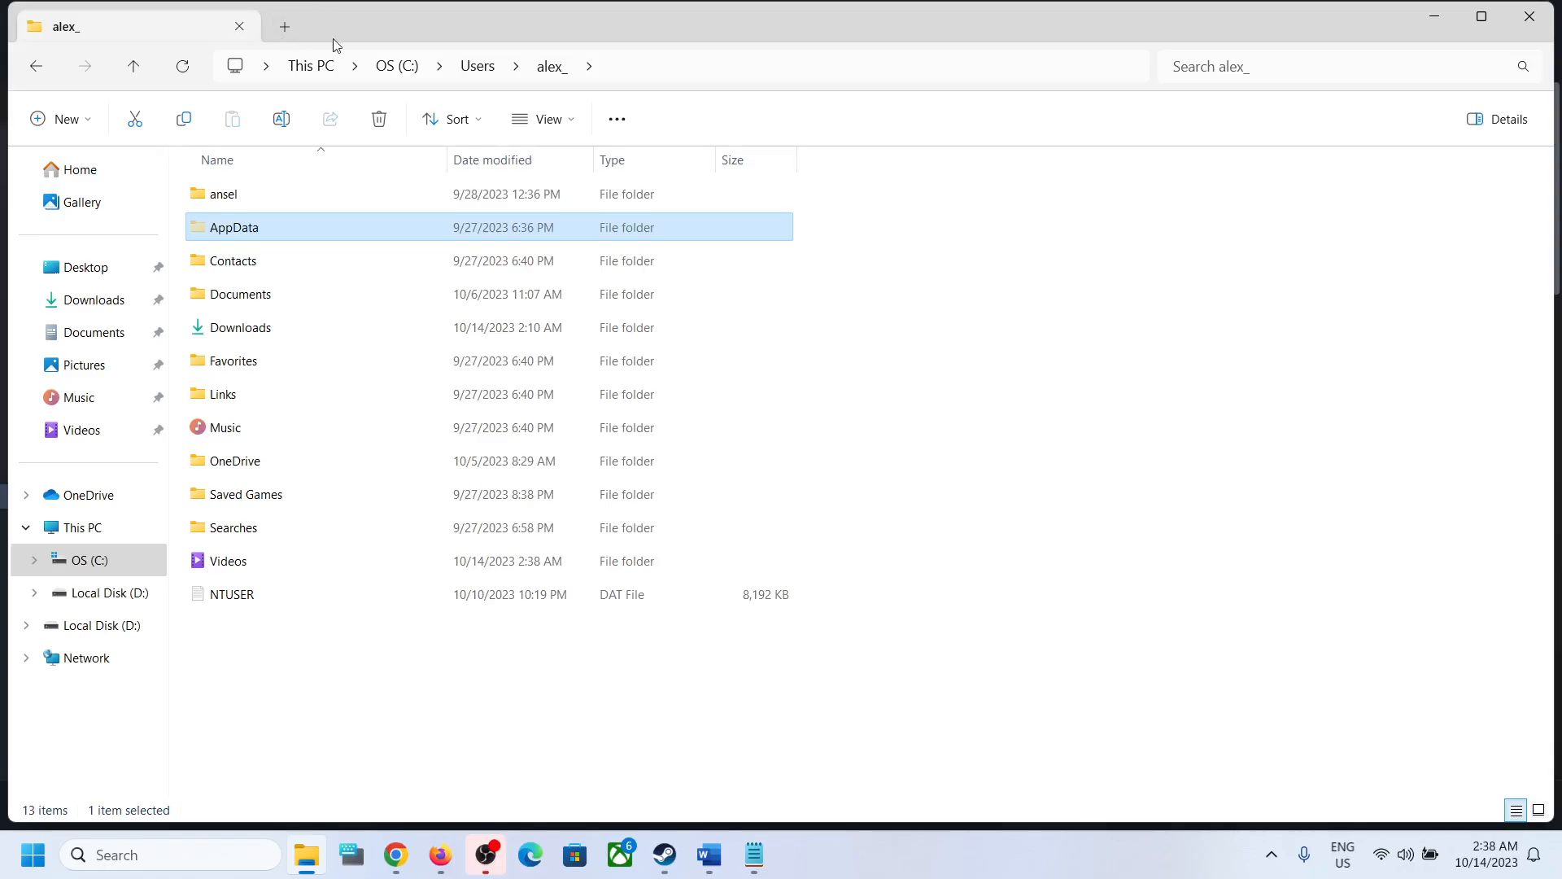
mouse_move(310, 27)
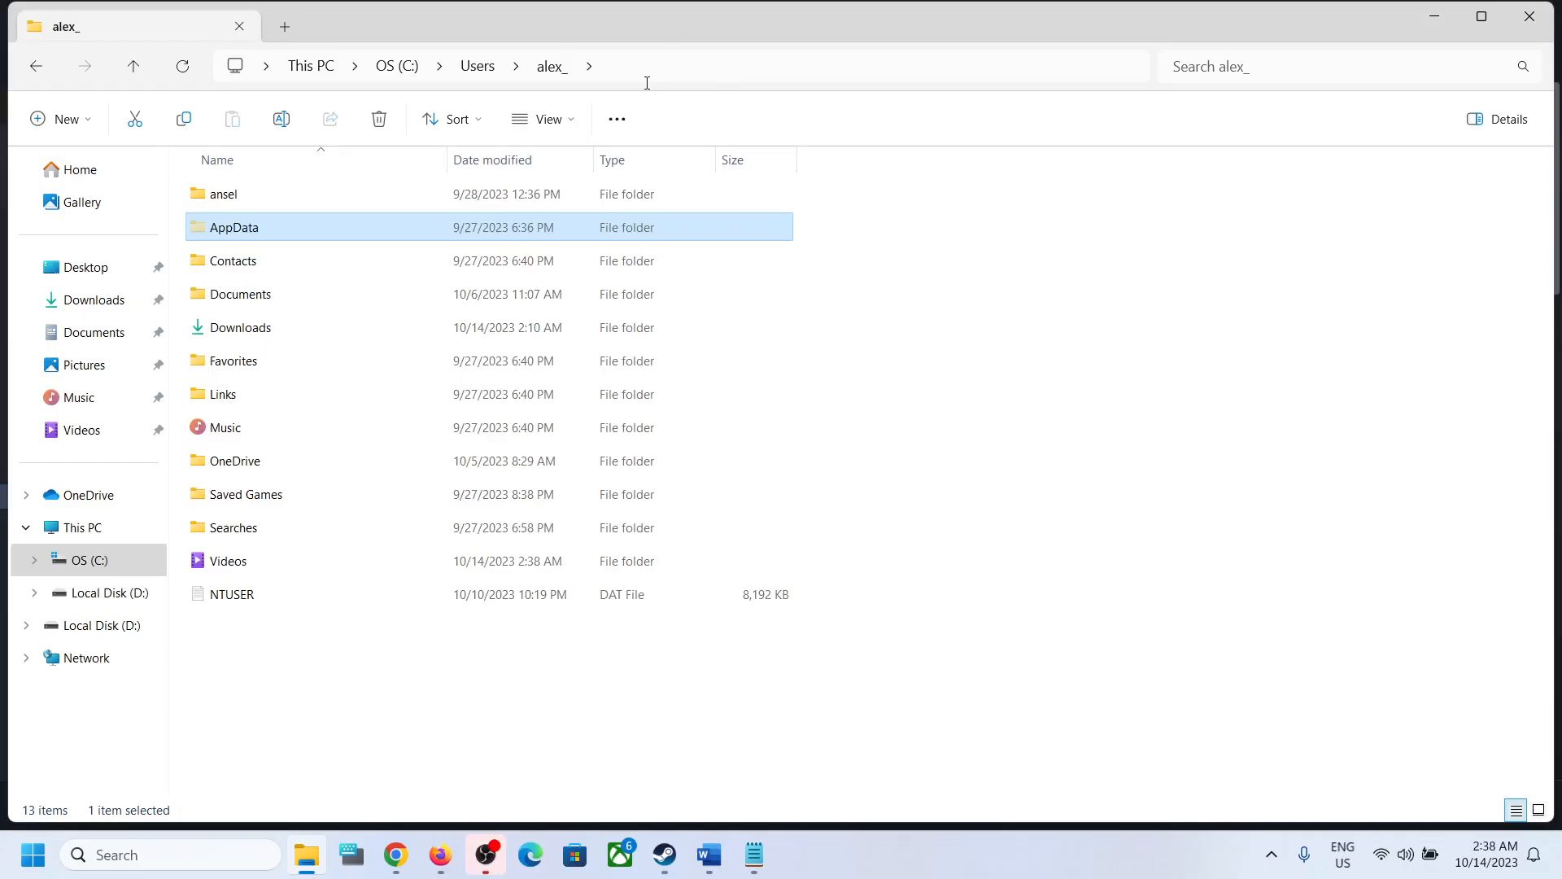
mouse_move(503, 194)
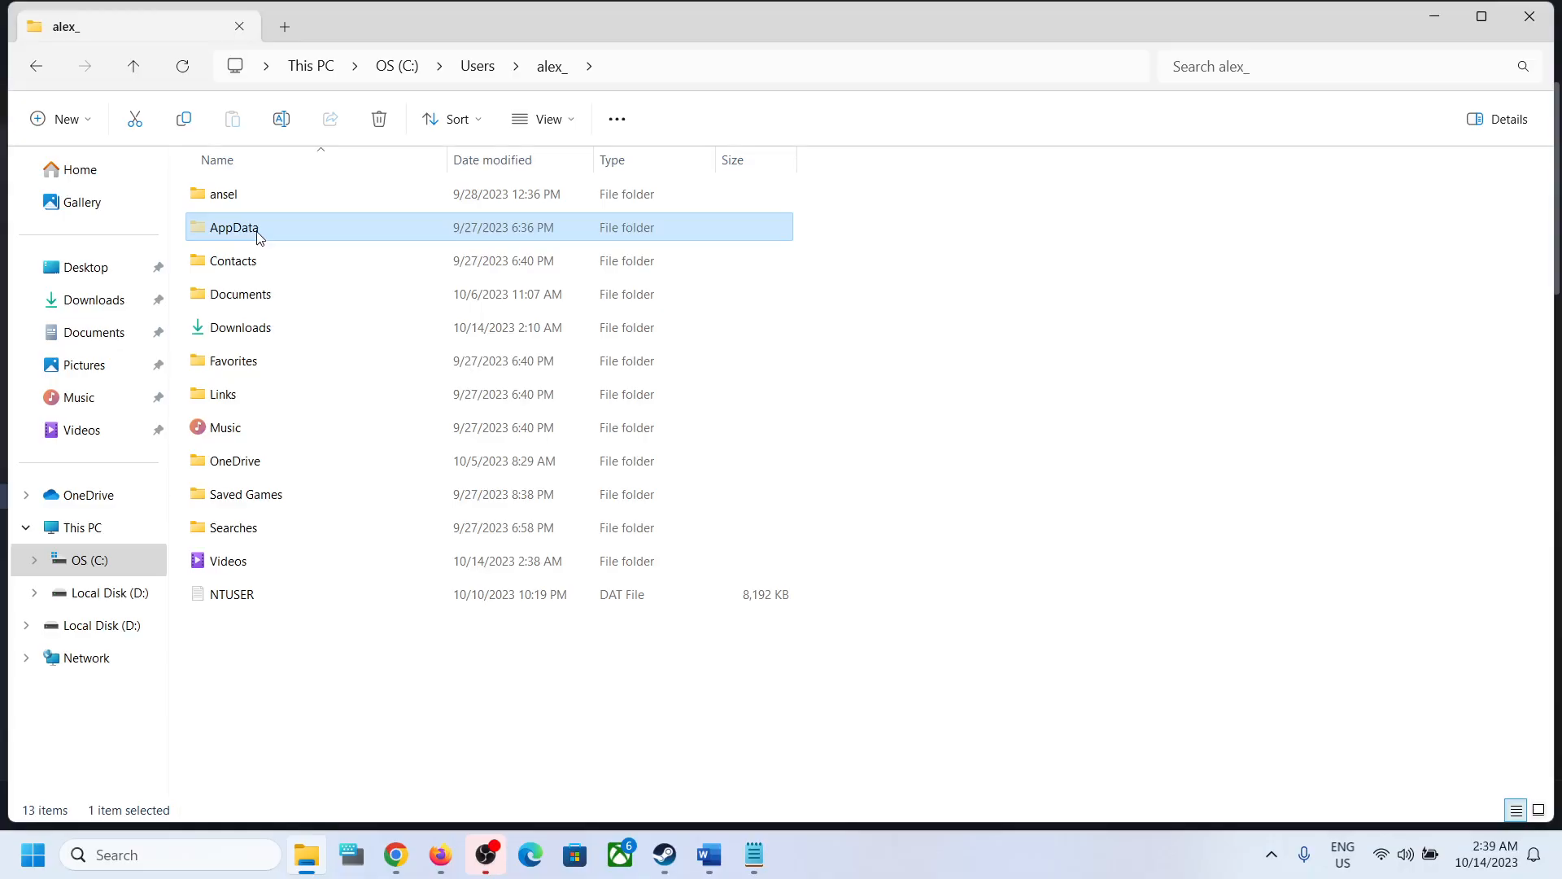
double_click(235, 227)
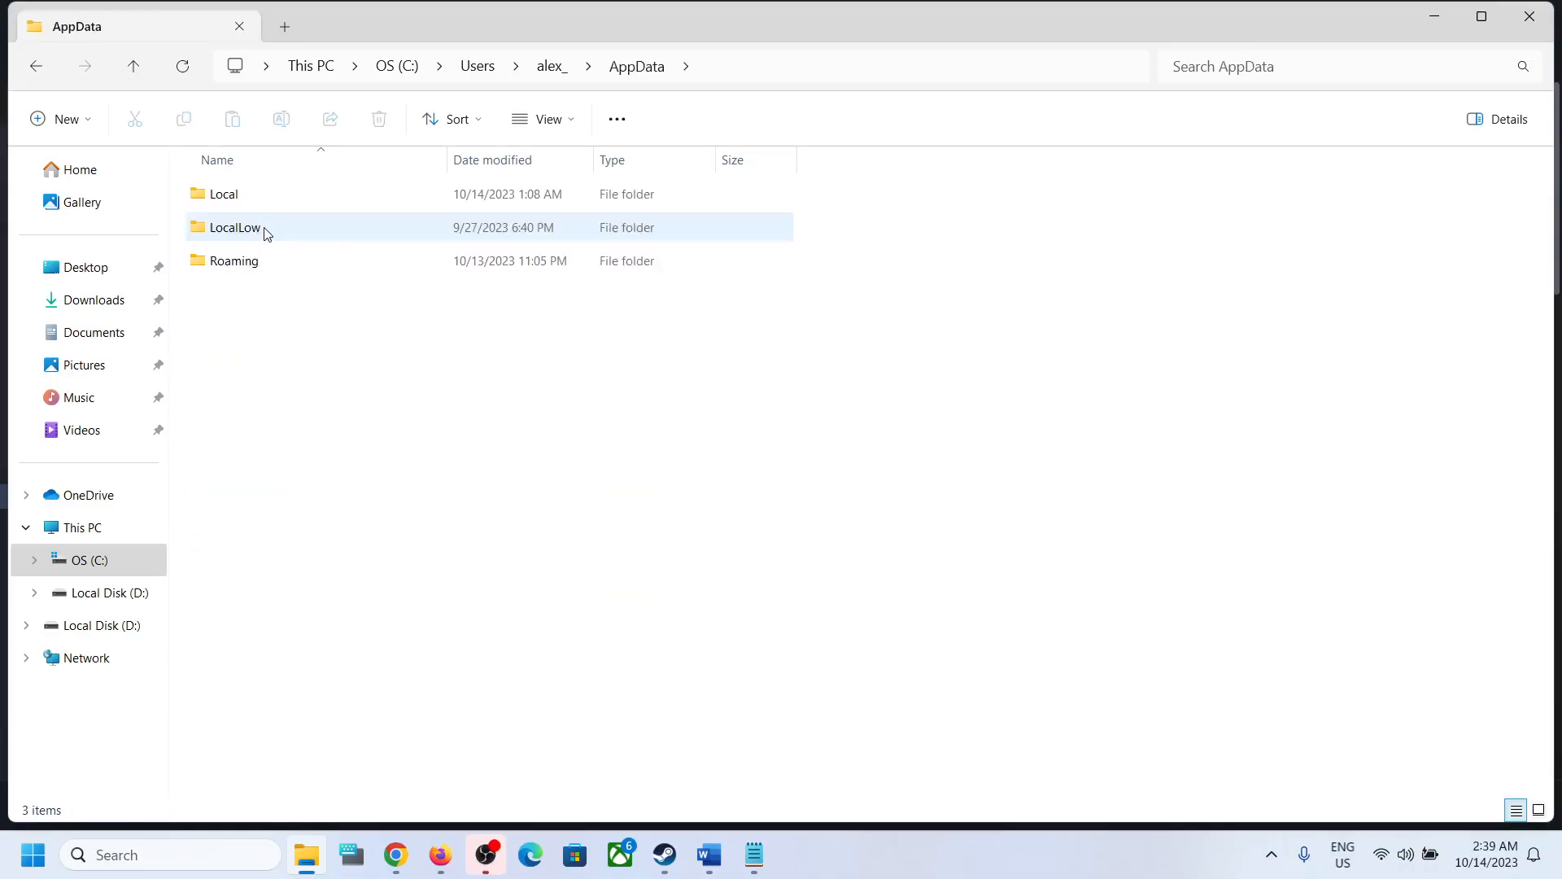
Step: Open Local\LOTF2\Saved\SaveGames and select all six save files
double_click(223, 195)
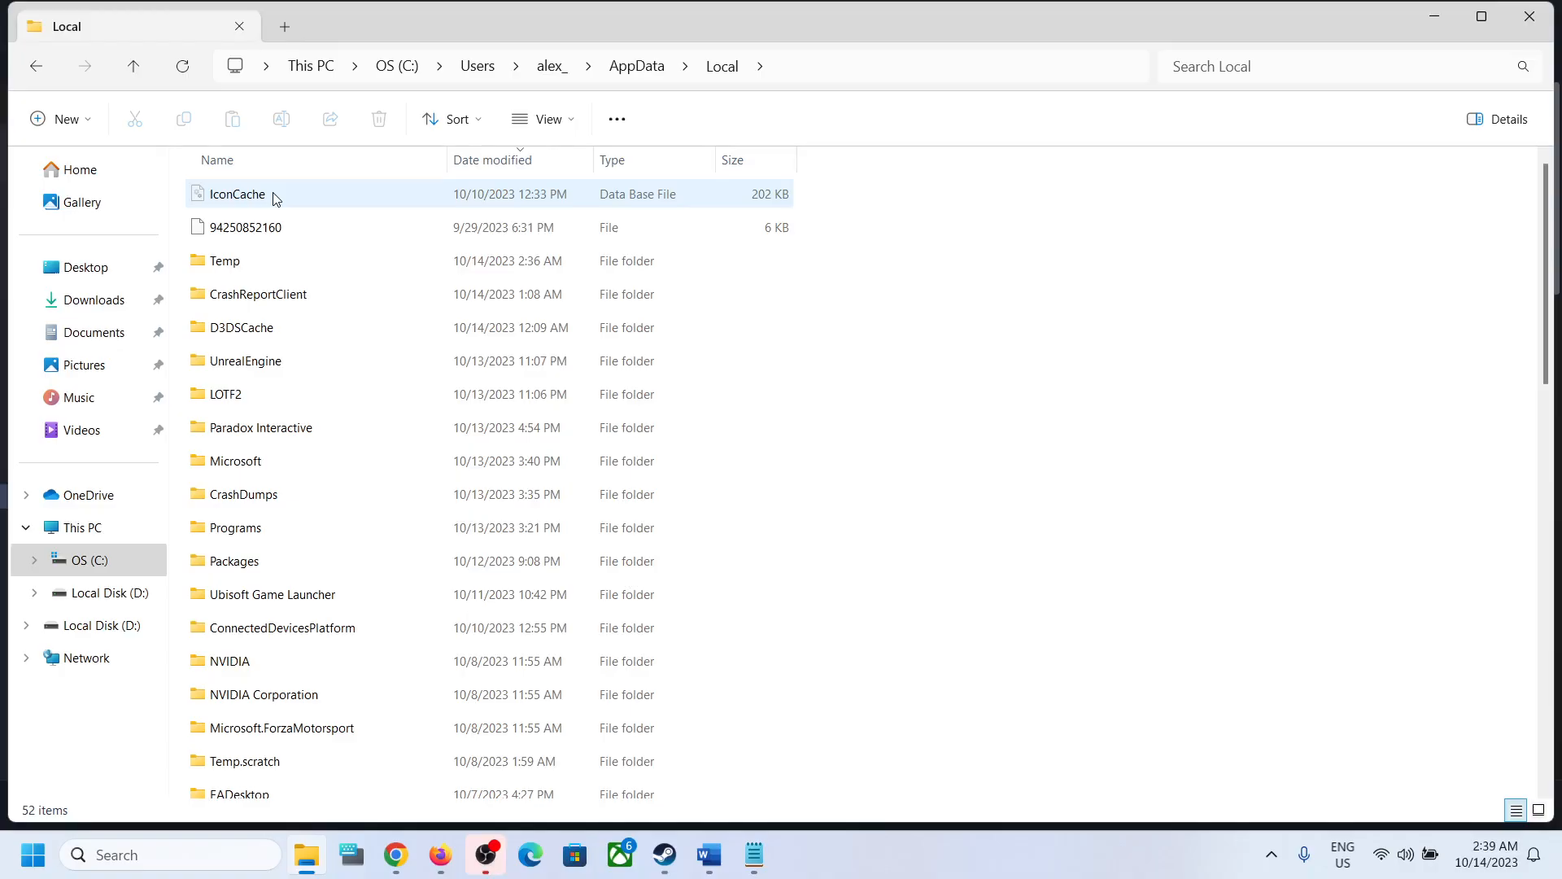
click(224, 394)
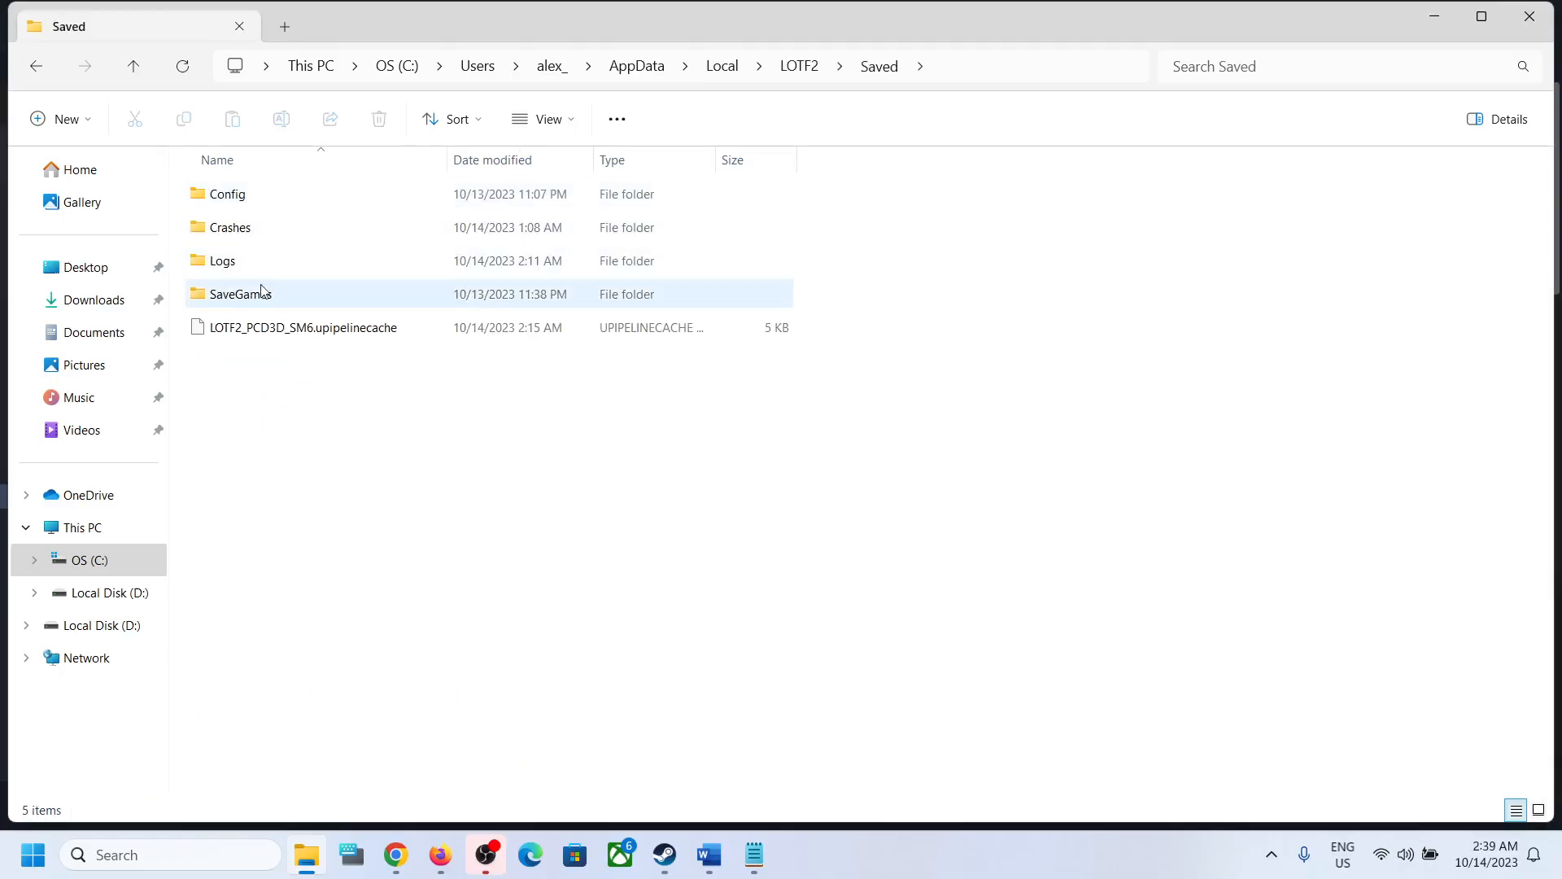
click(239, 293)
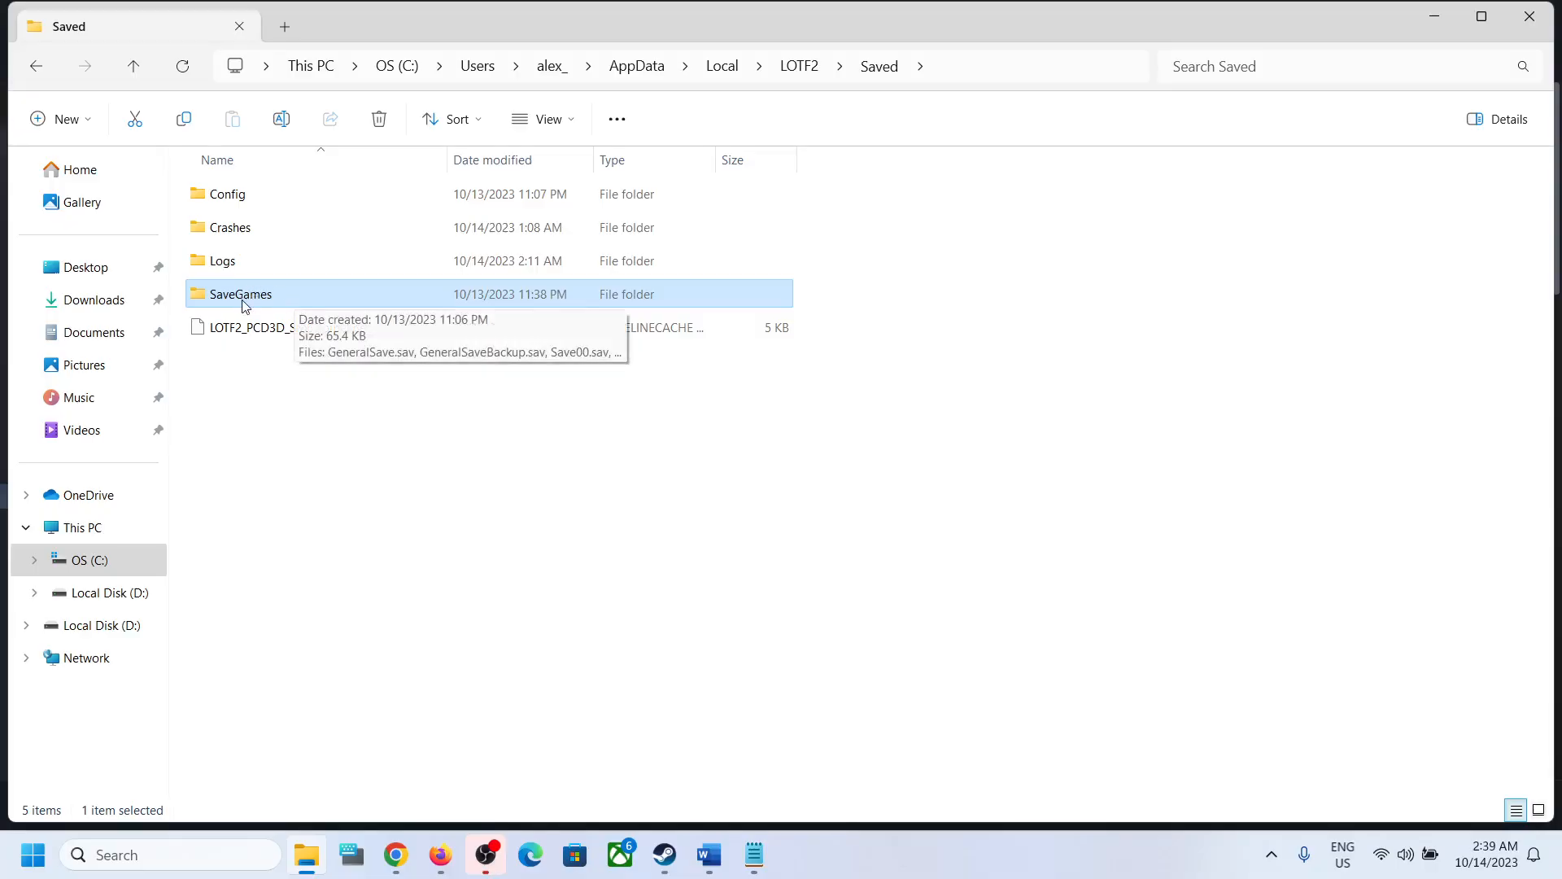
double_click(240, 294)
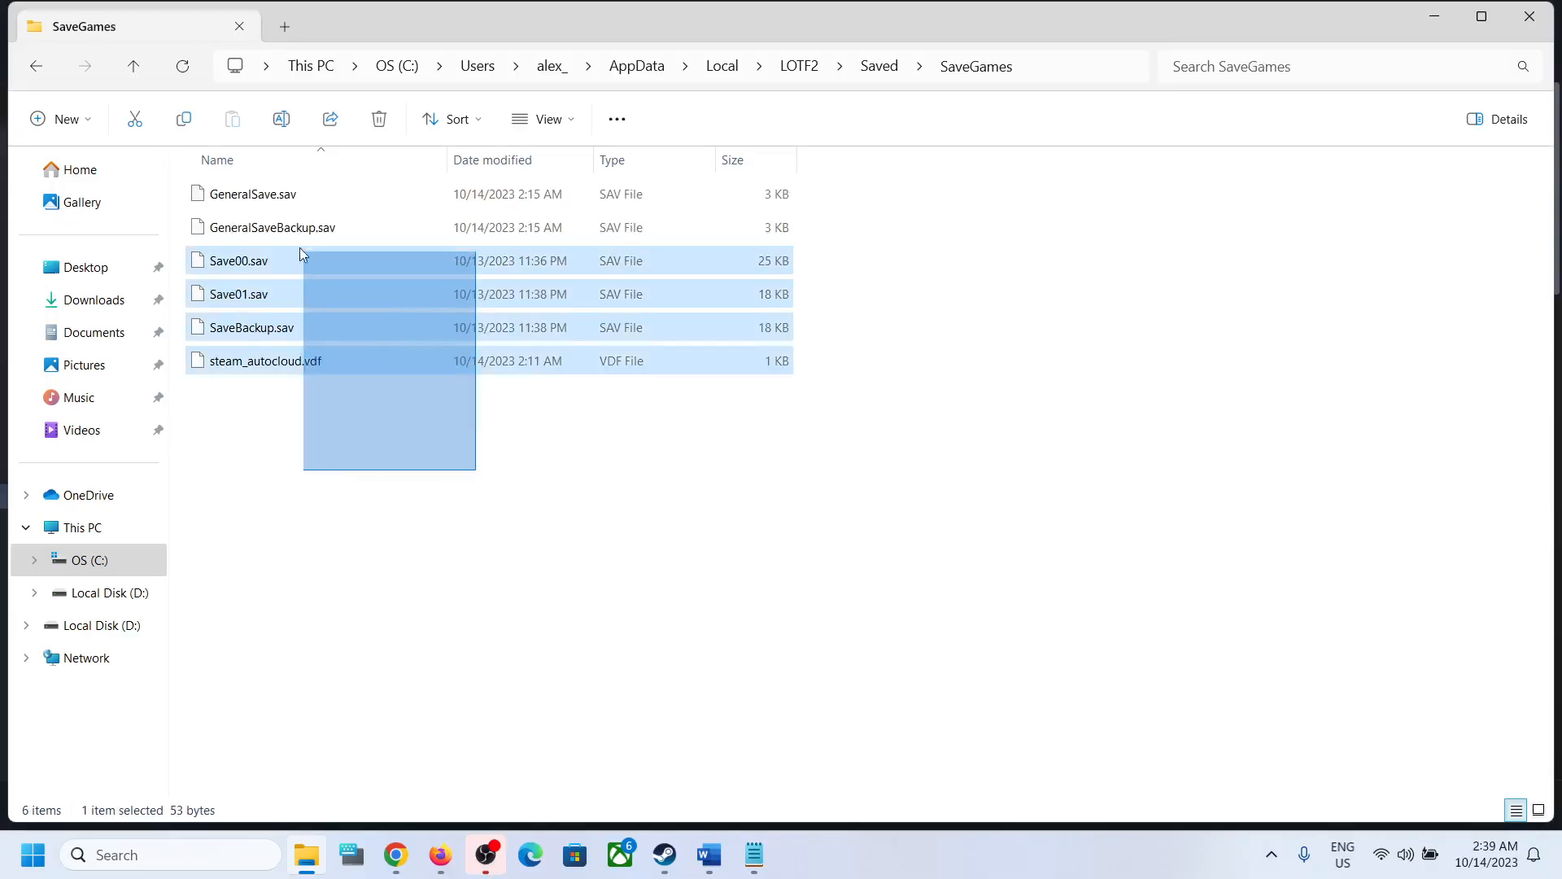
key(ctrl+a)
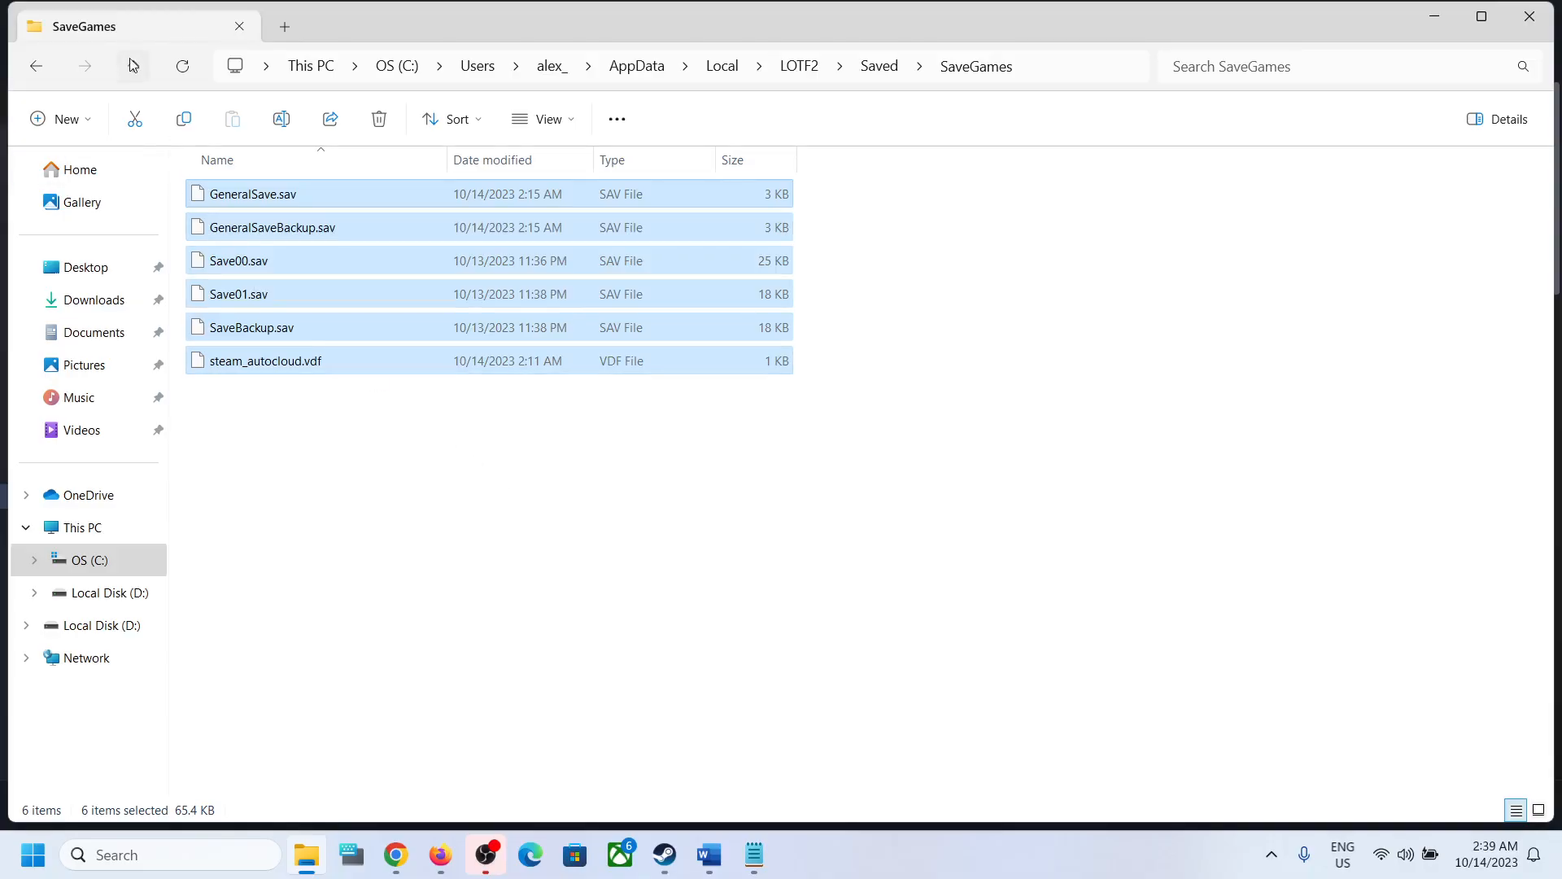
Step: Go up to Saved and open the Config\Windows folder holding GameUserSettings
click(133, 66)
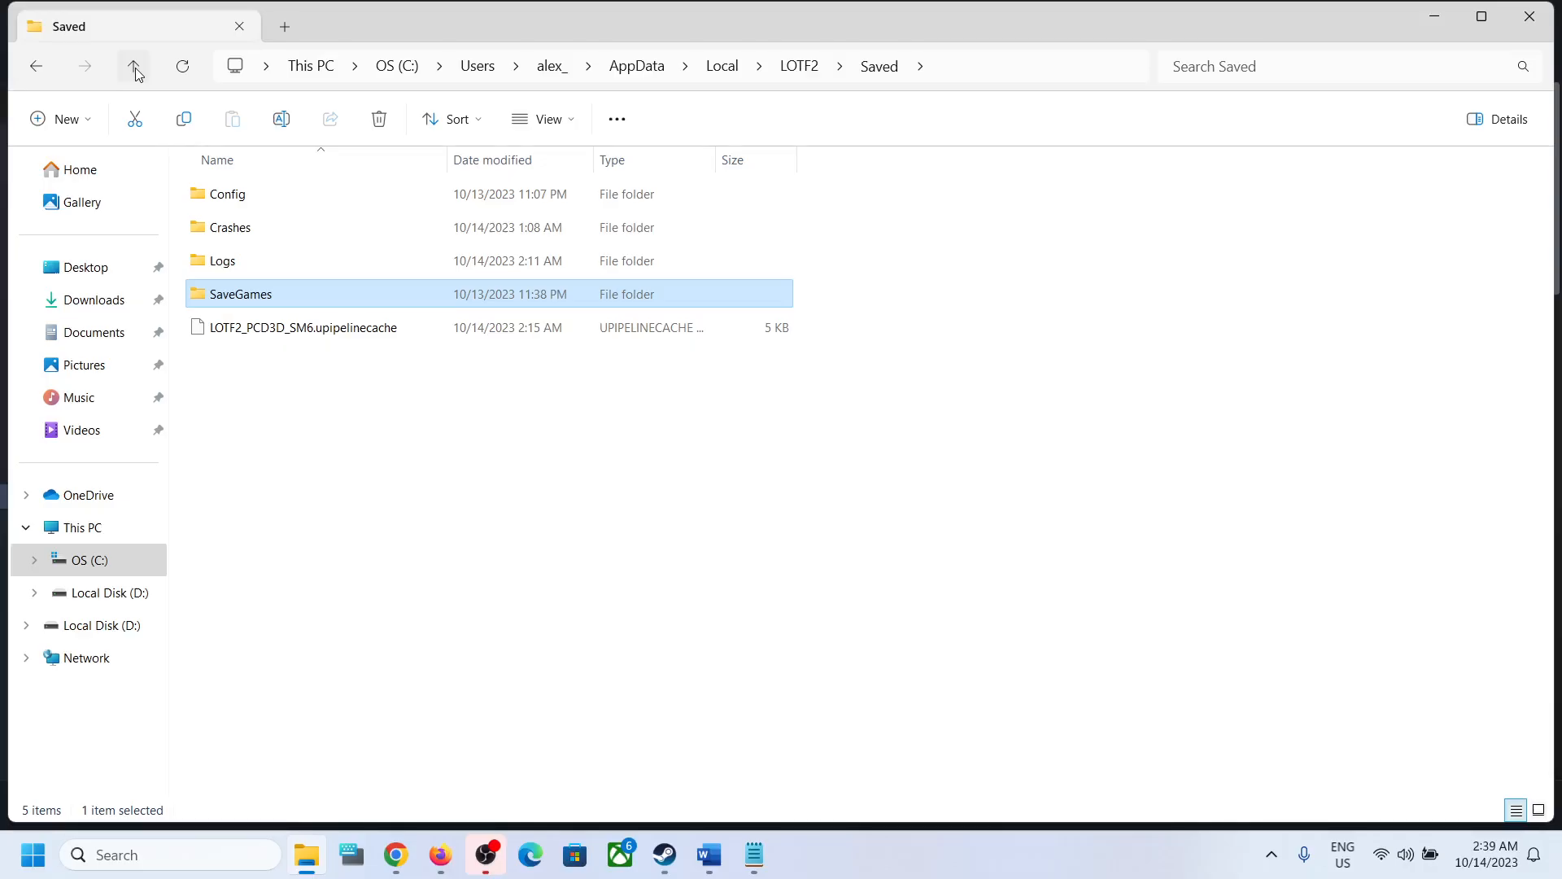
click(270, 193)
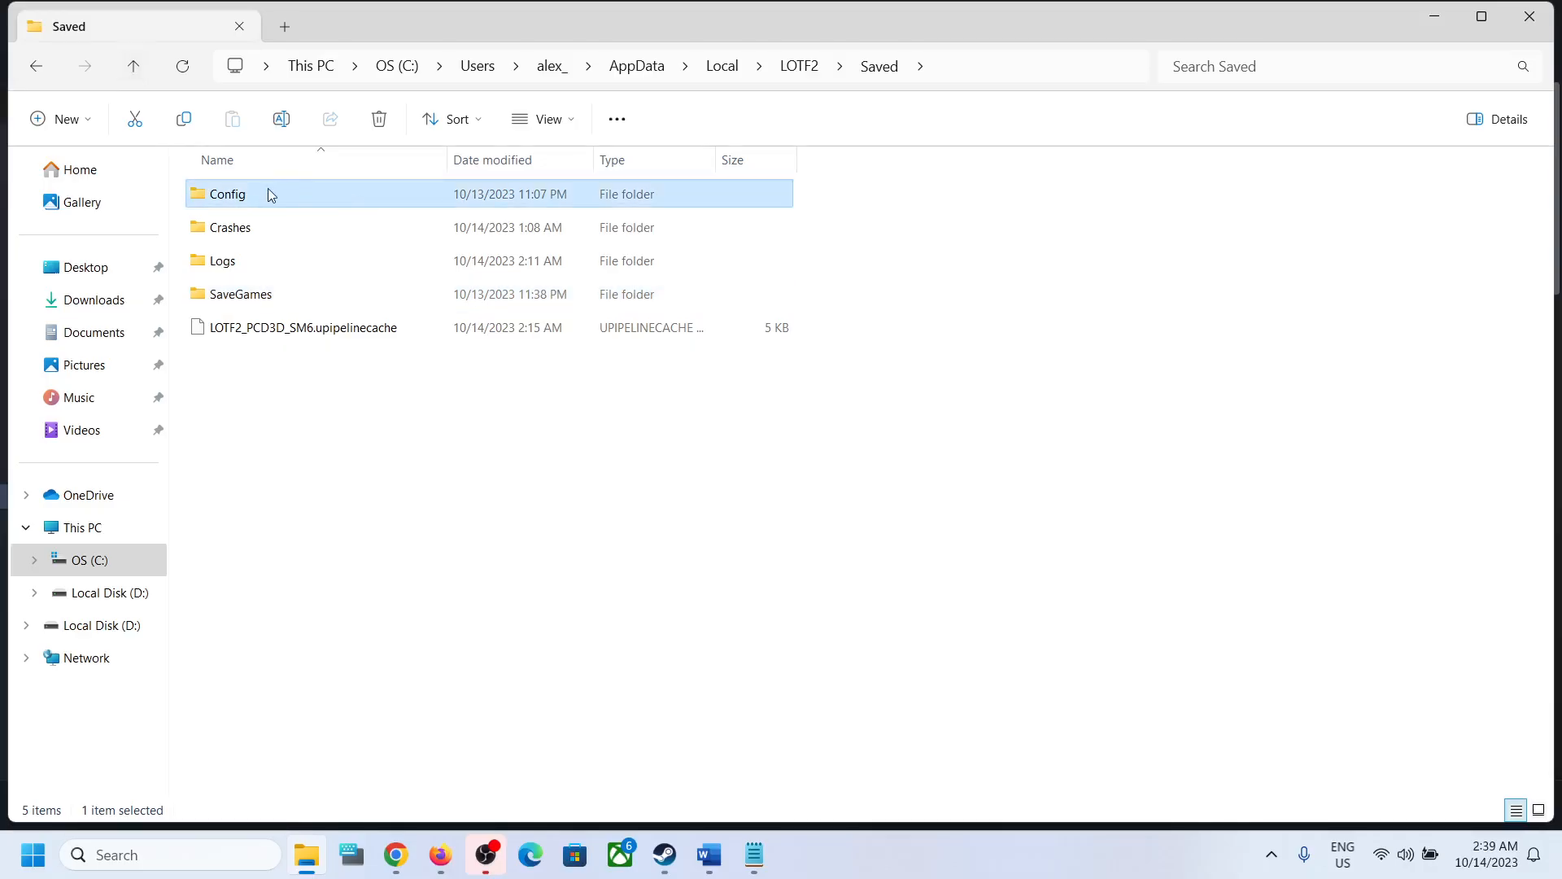
double_click(227, 193)
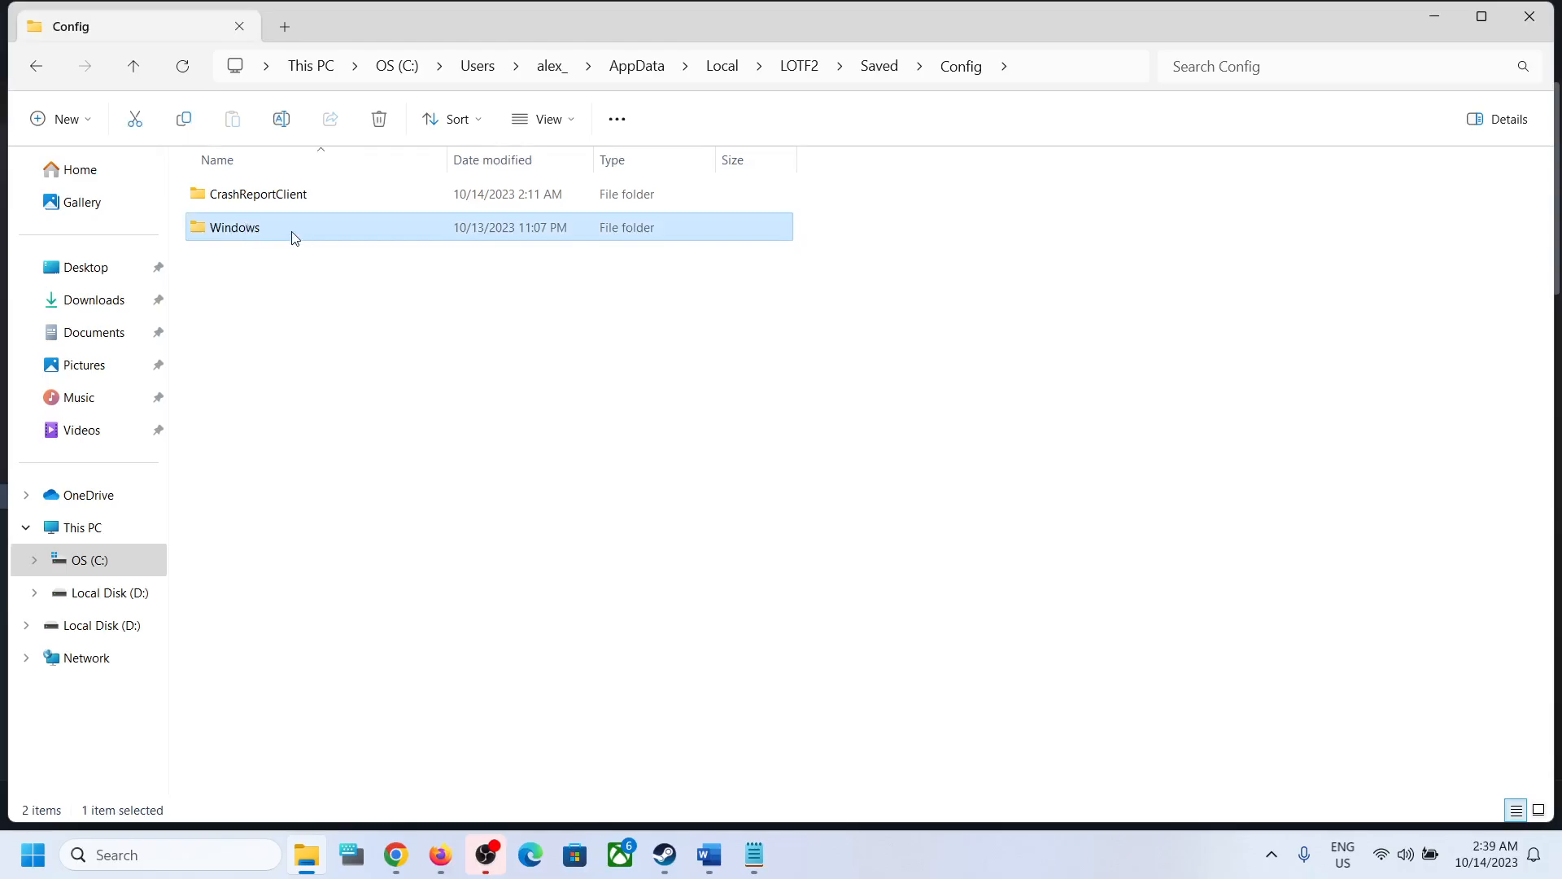
double_click(235, 227)
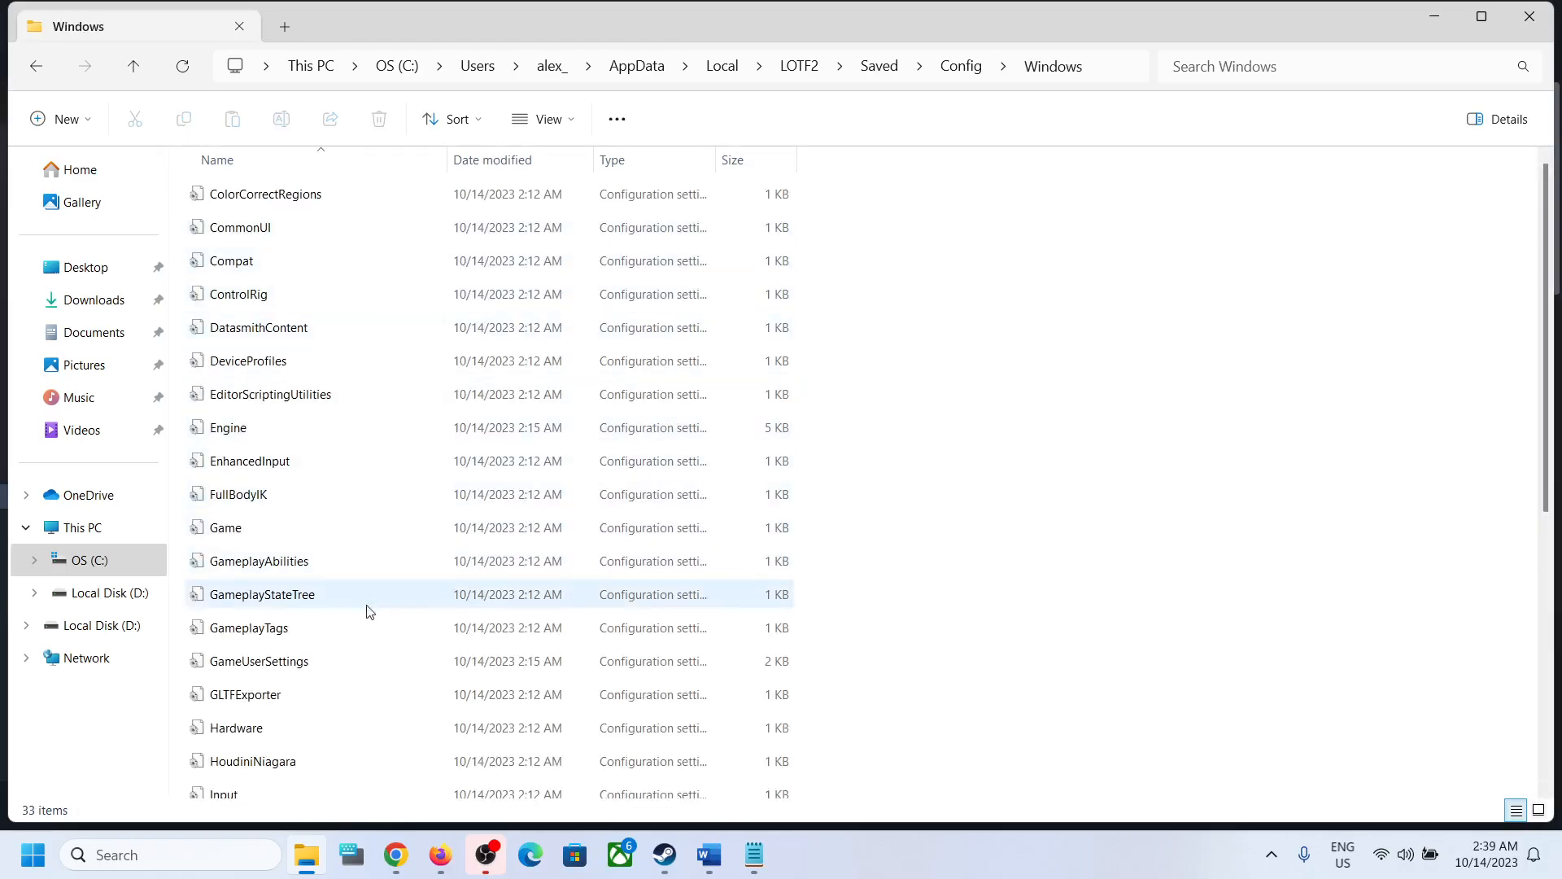
mouse_move(373, 593)
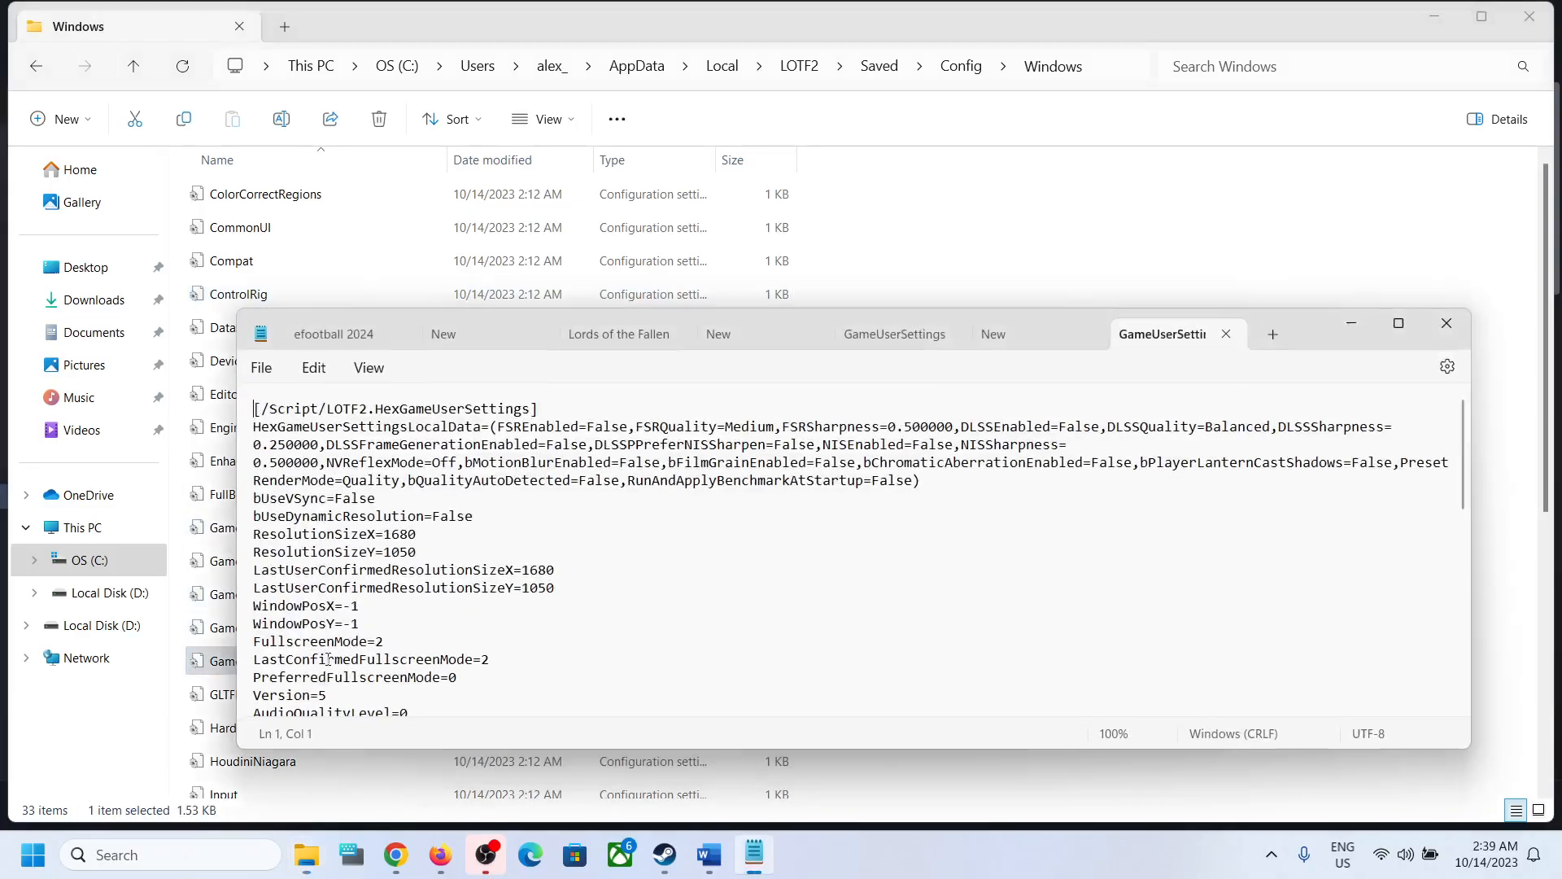
mouse_move(1398, 323)
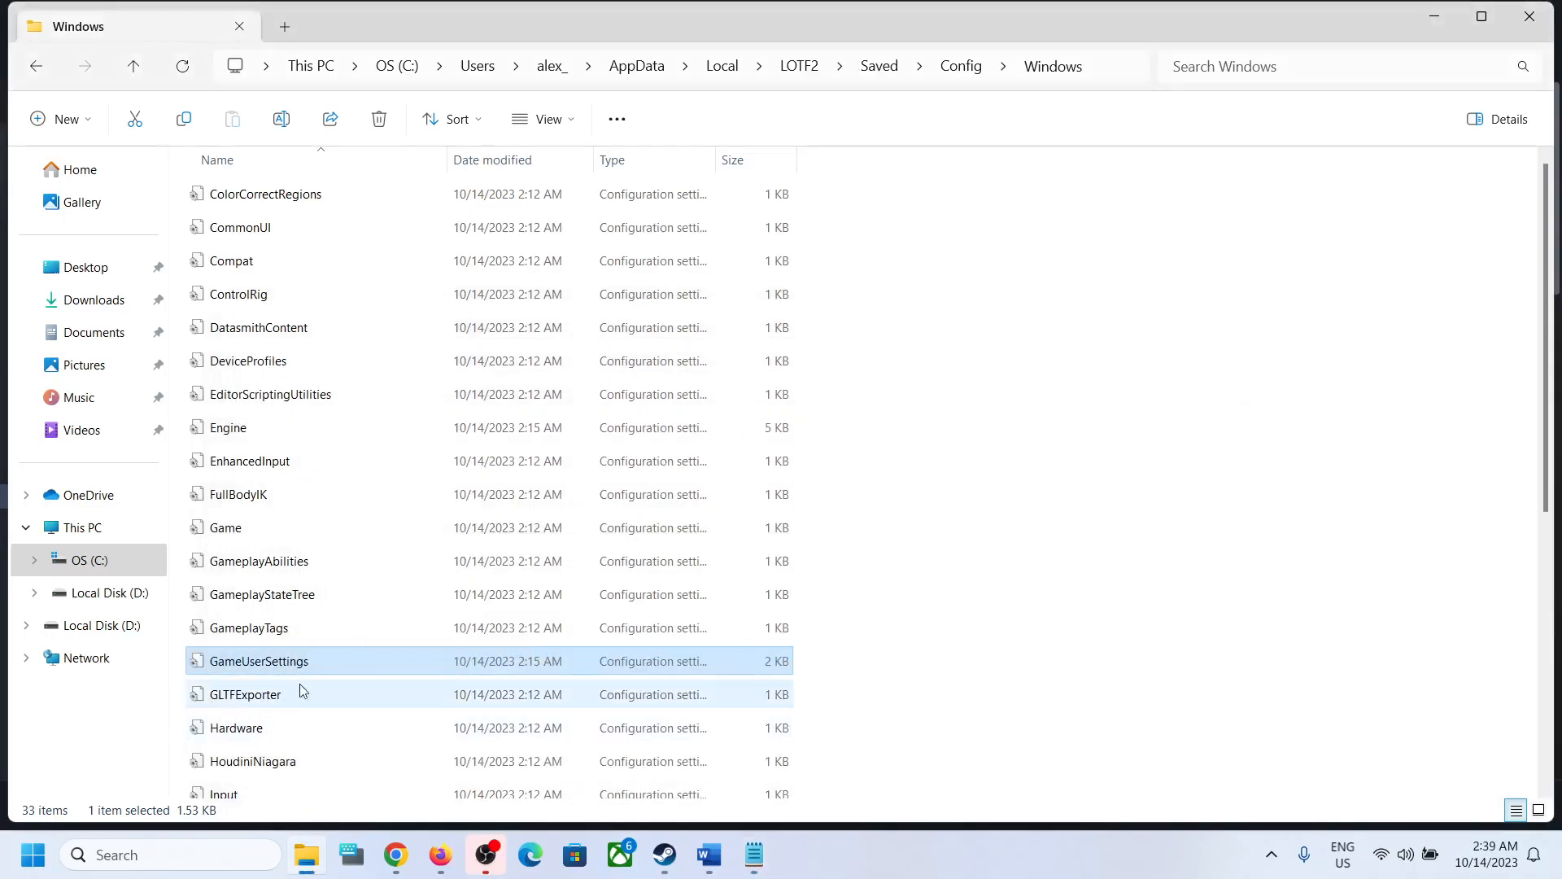
Step: Go back up to the Saved folder and return to Steam's Lords of the Fallen page
click(132, 66)
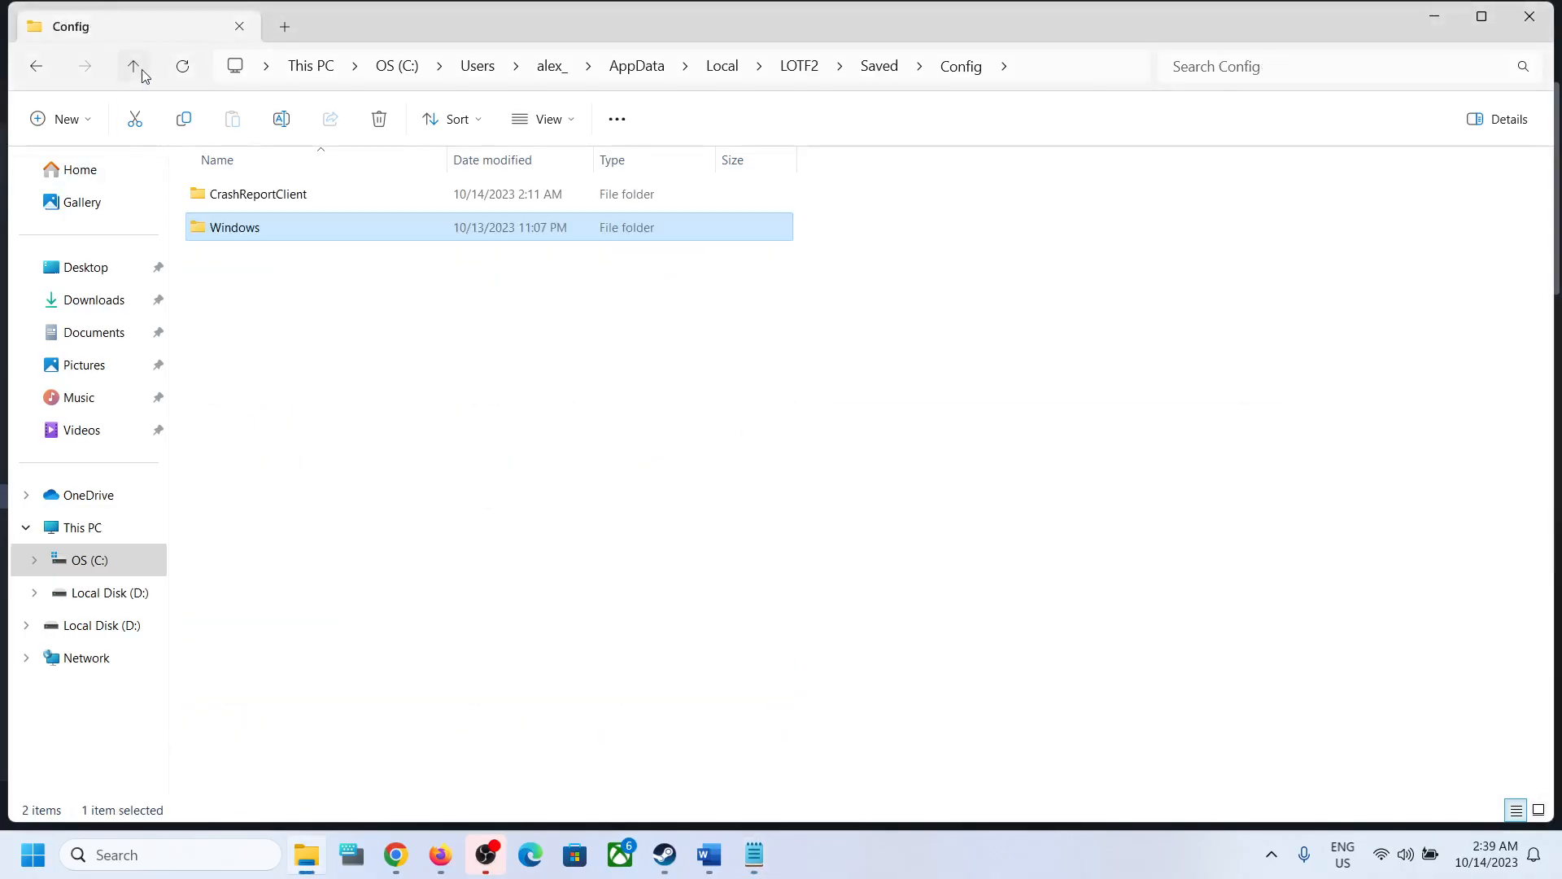
click(133, 66)
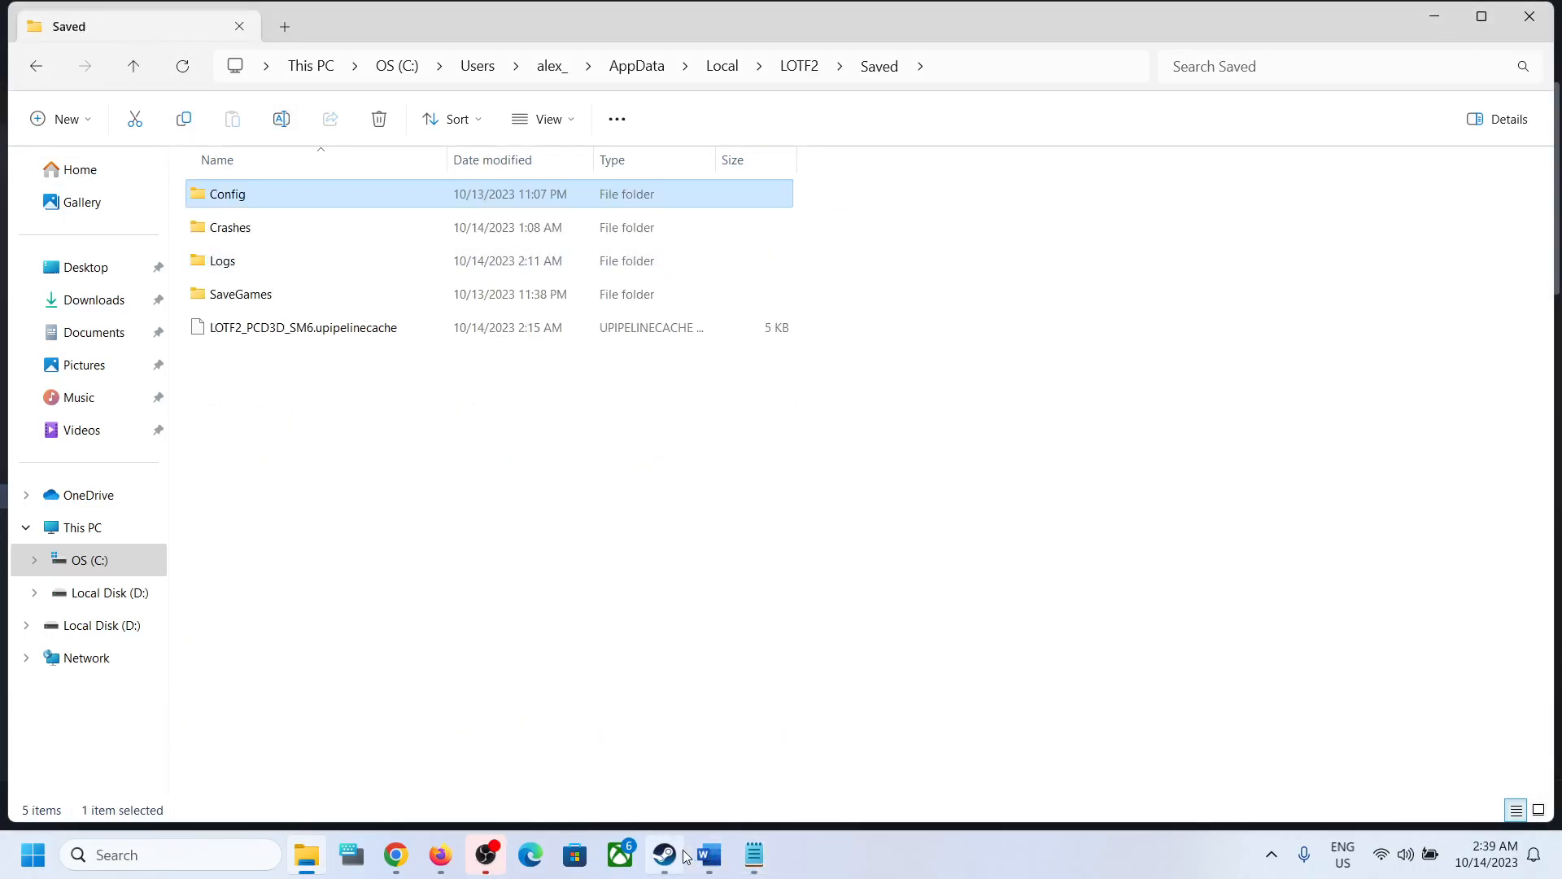
click(662, 855)
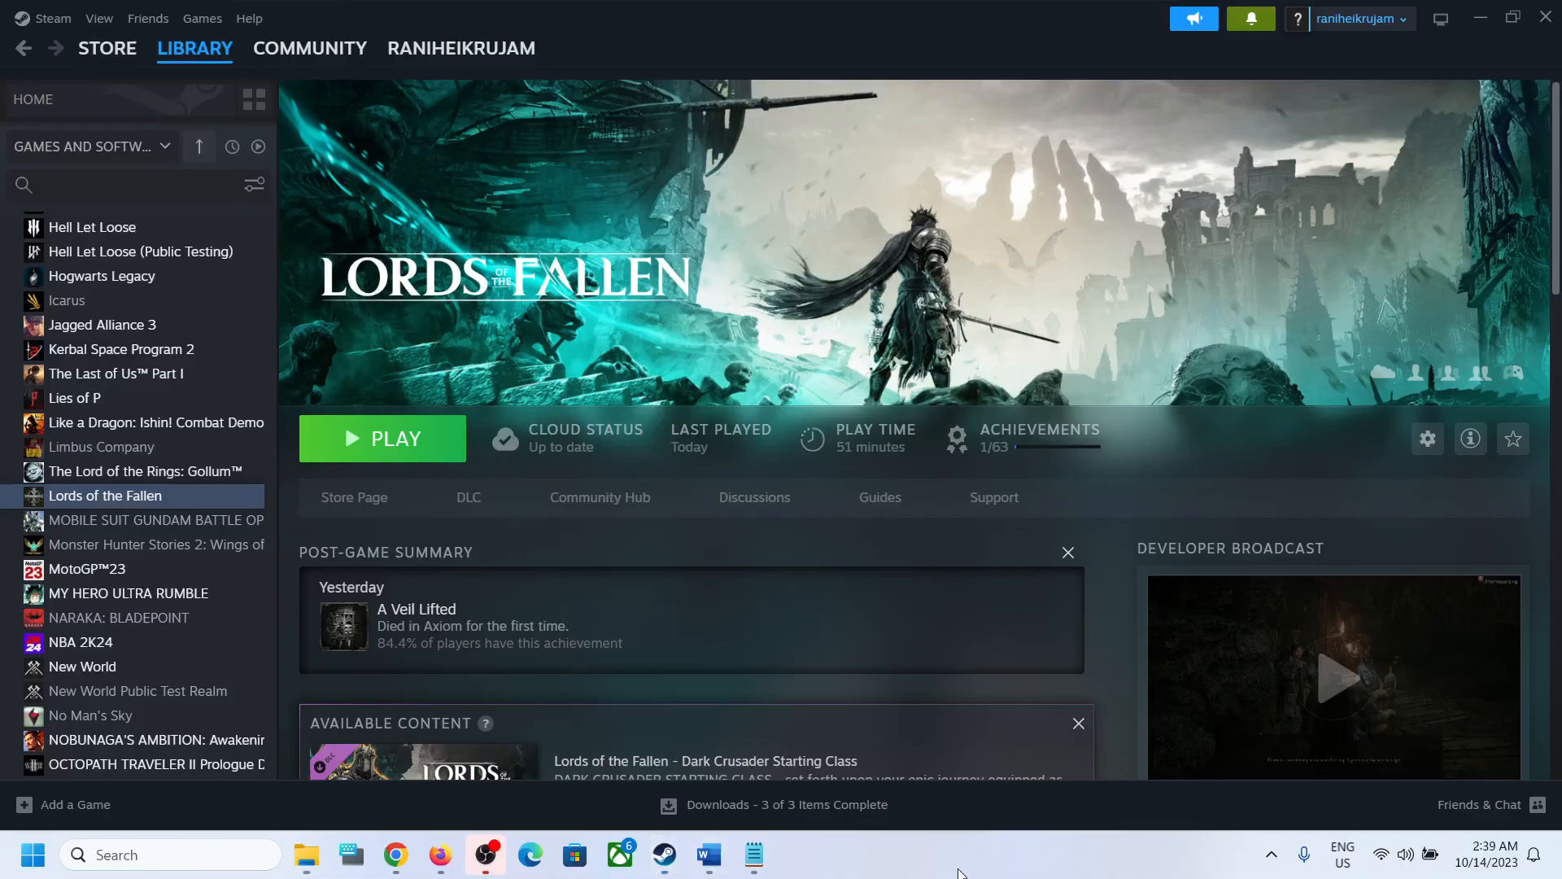